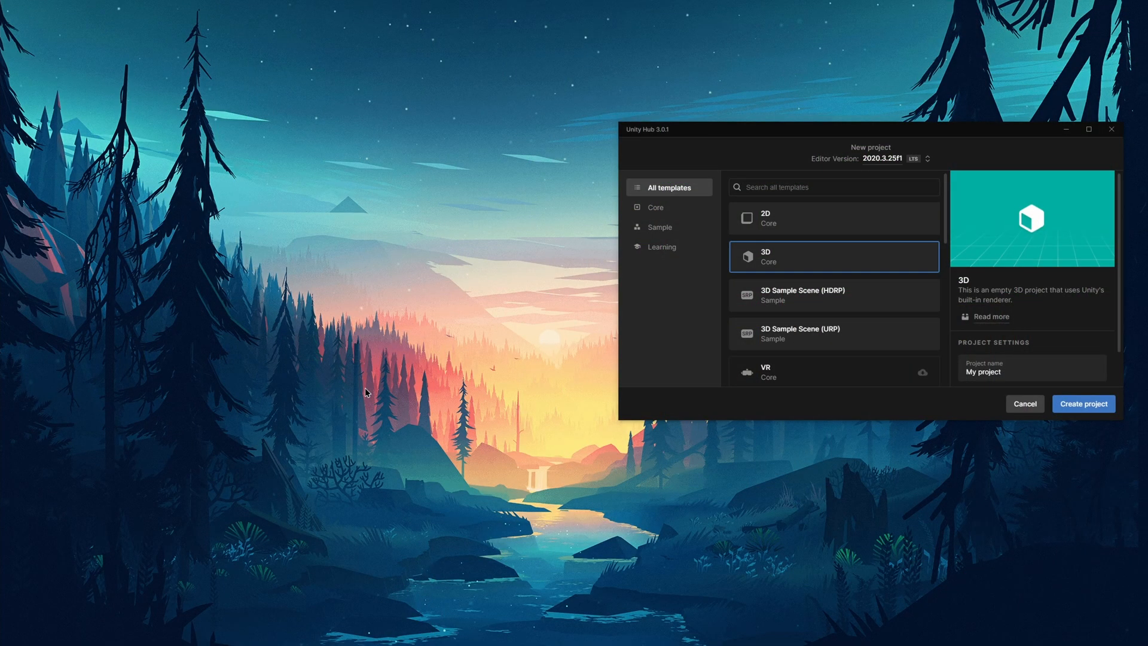
mouse_move(549, 109)
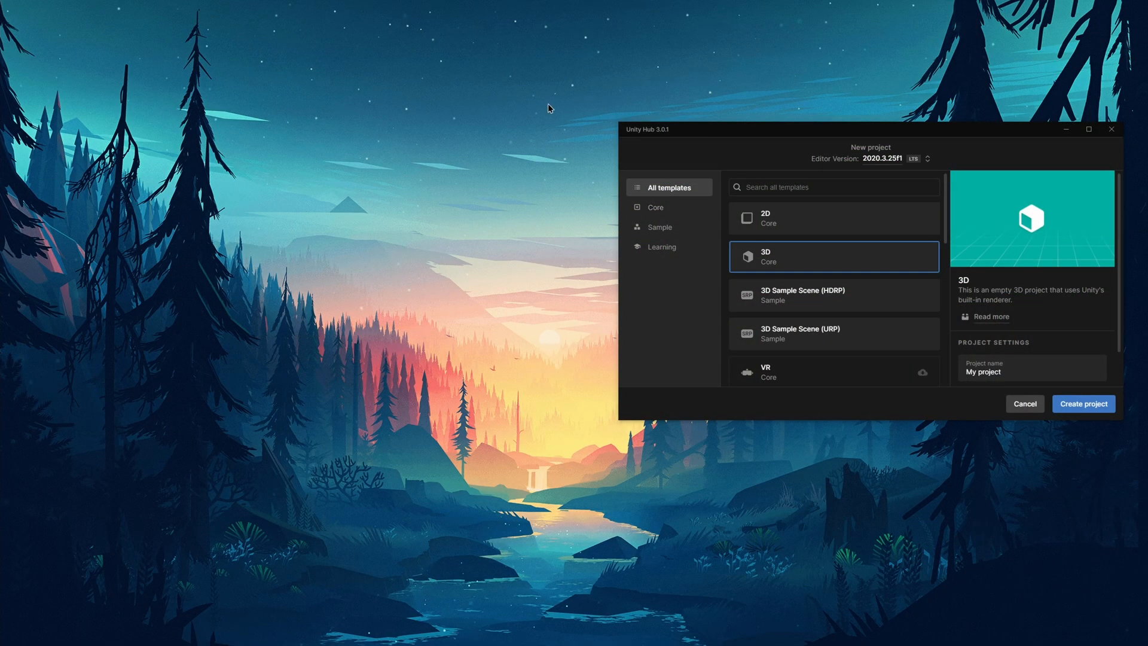
mouse_move(500, 130)
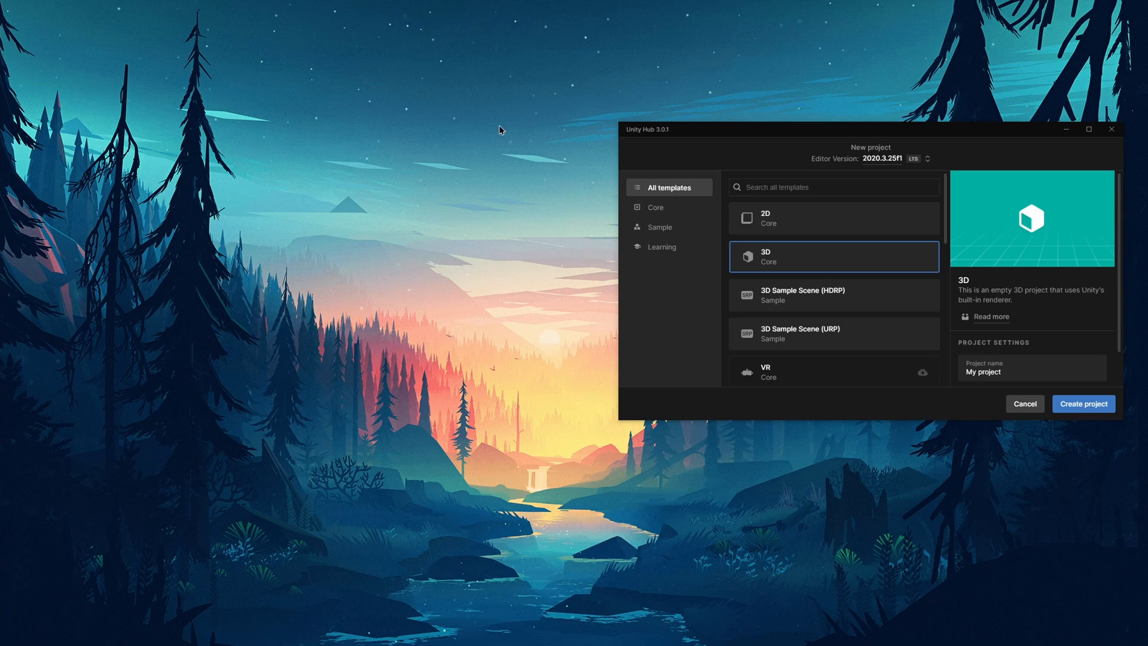
- Create a new 2D Core project named IdleClickerTutorial from Unity Hub
click(833, 218)
text(Id)
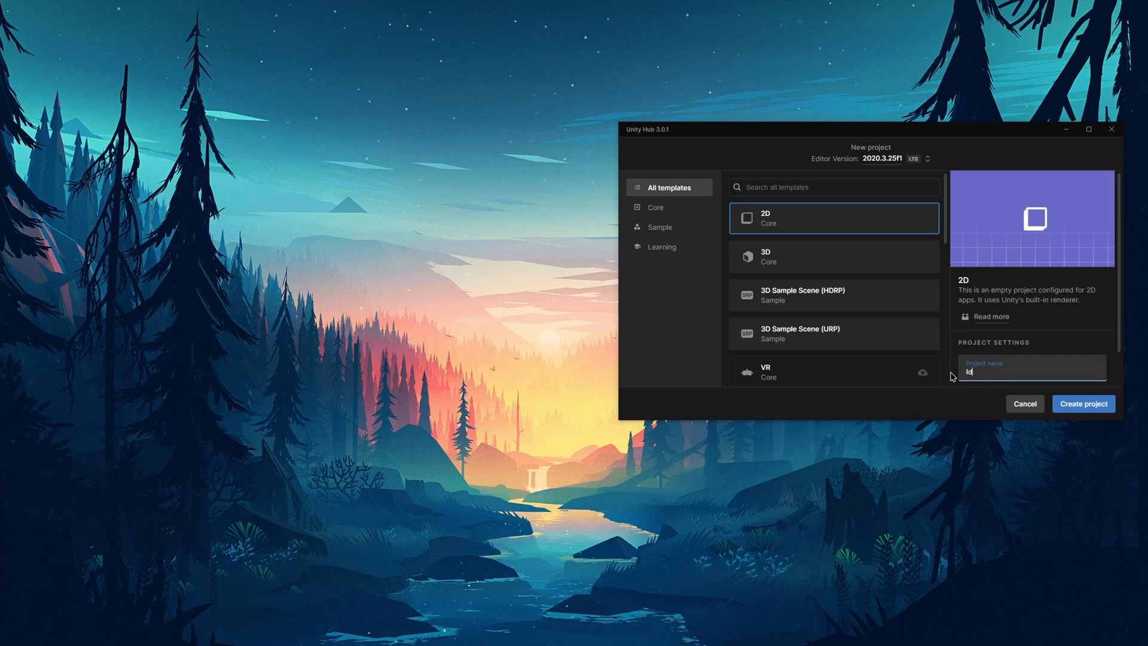
text(leClicker)
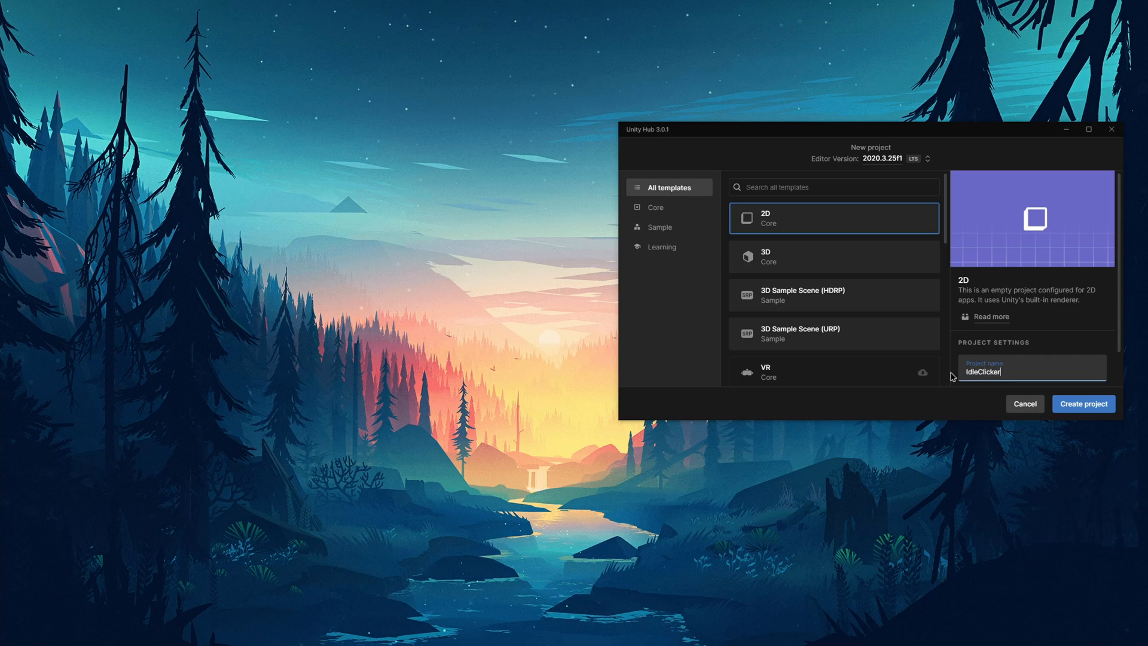
text(Tutorial)
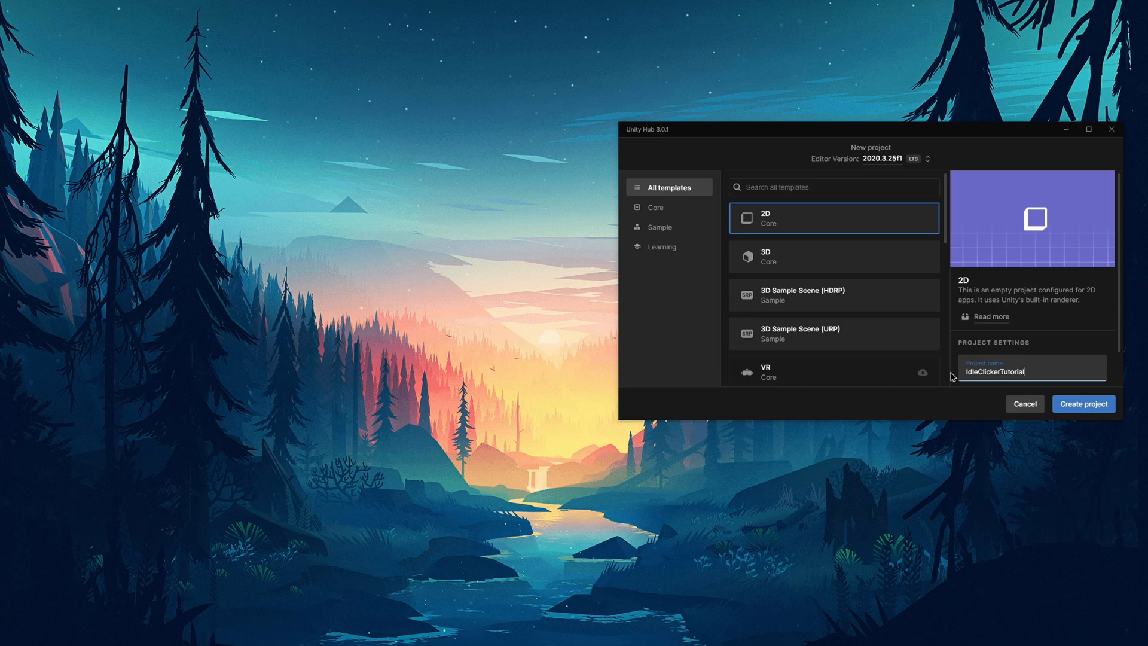
click(1083, 403)
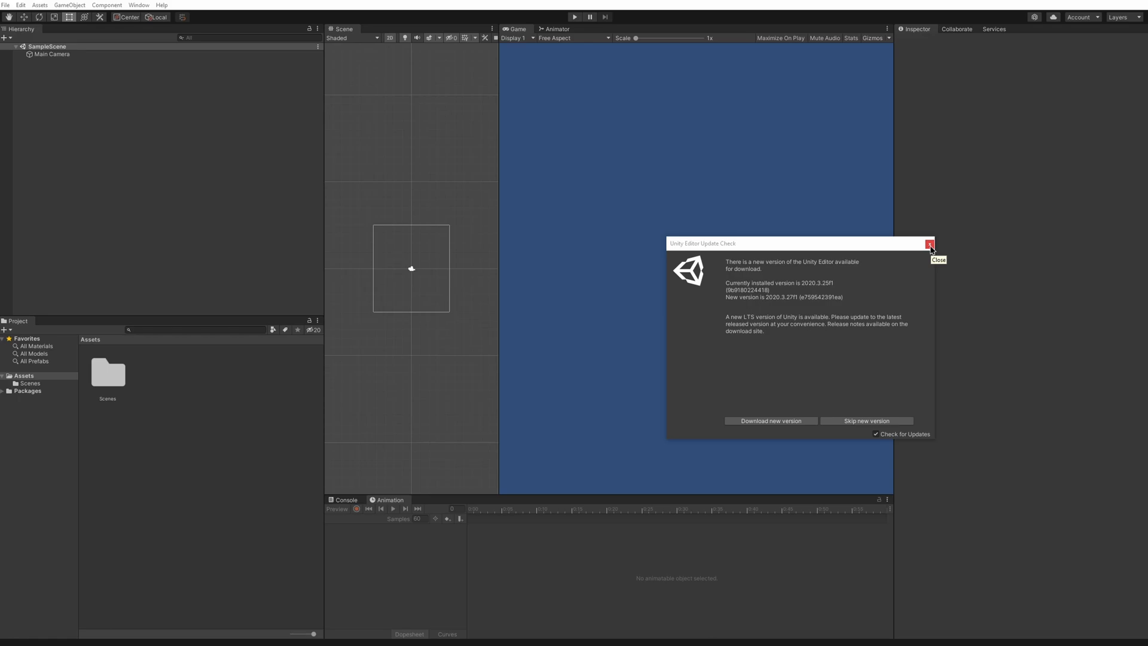
- Dismiss the Unity Editor Update Check notice
click(930, 242)
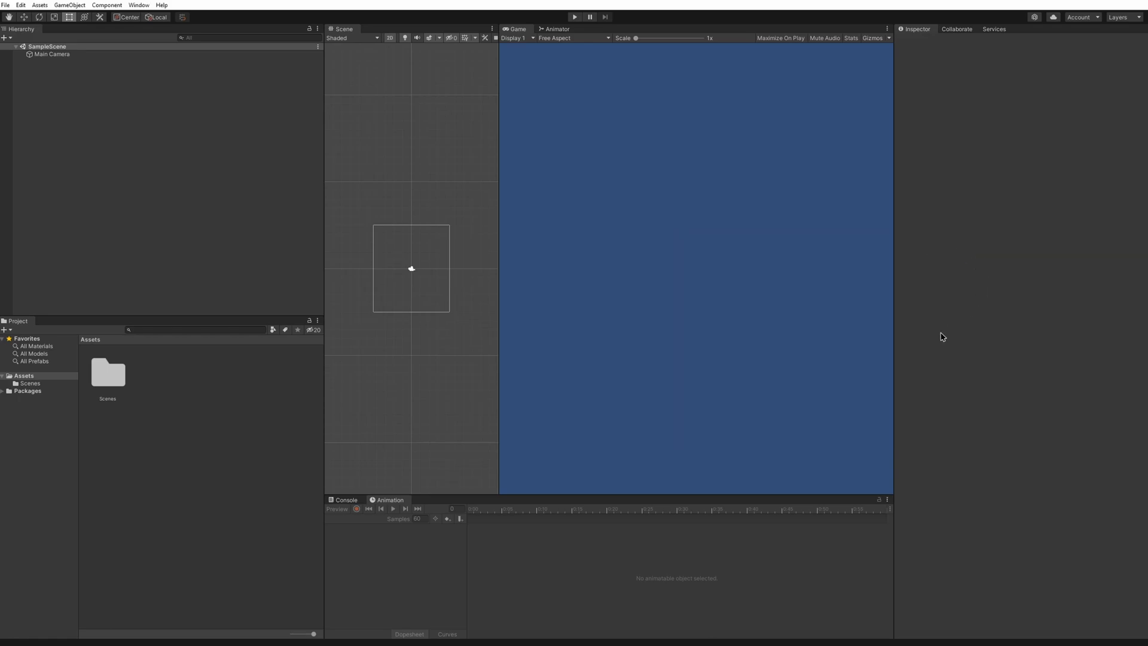
mouse_move(324, 356)
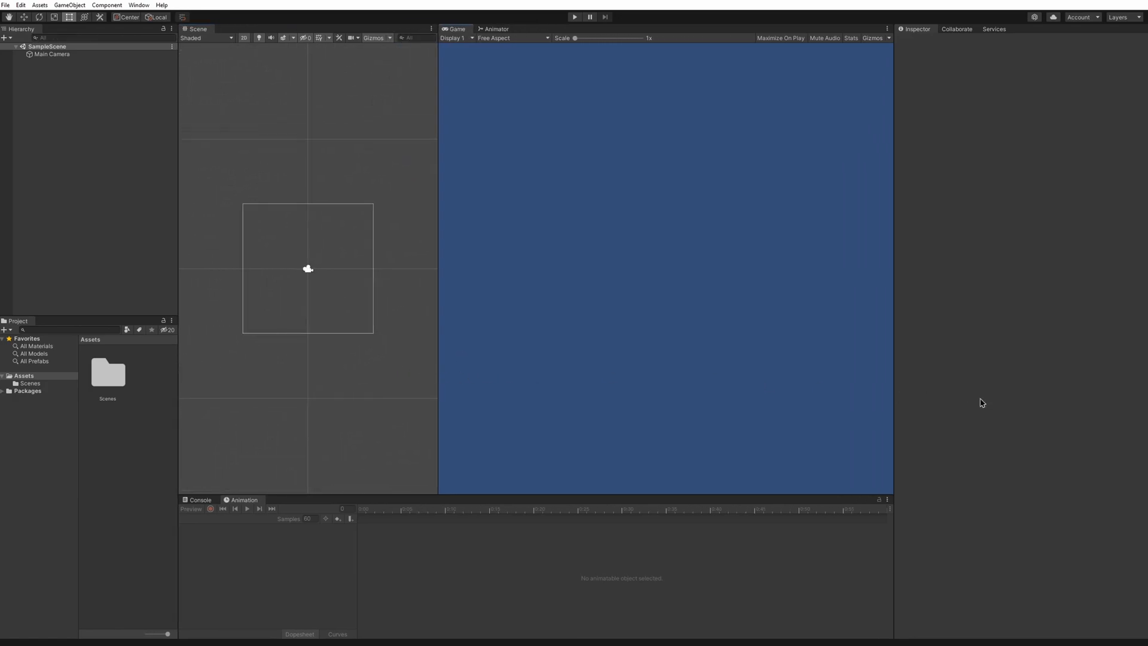
mouse_move(527, 330)
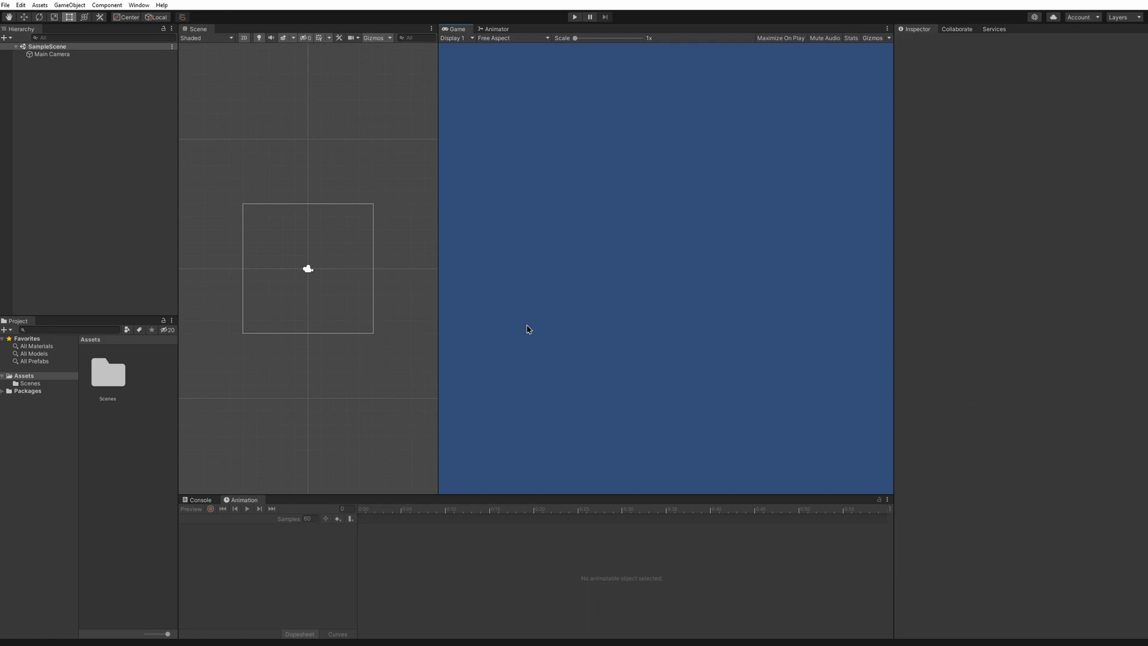
mouse_move(115, 187)
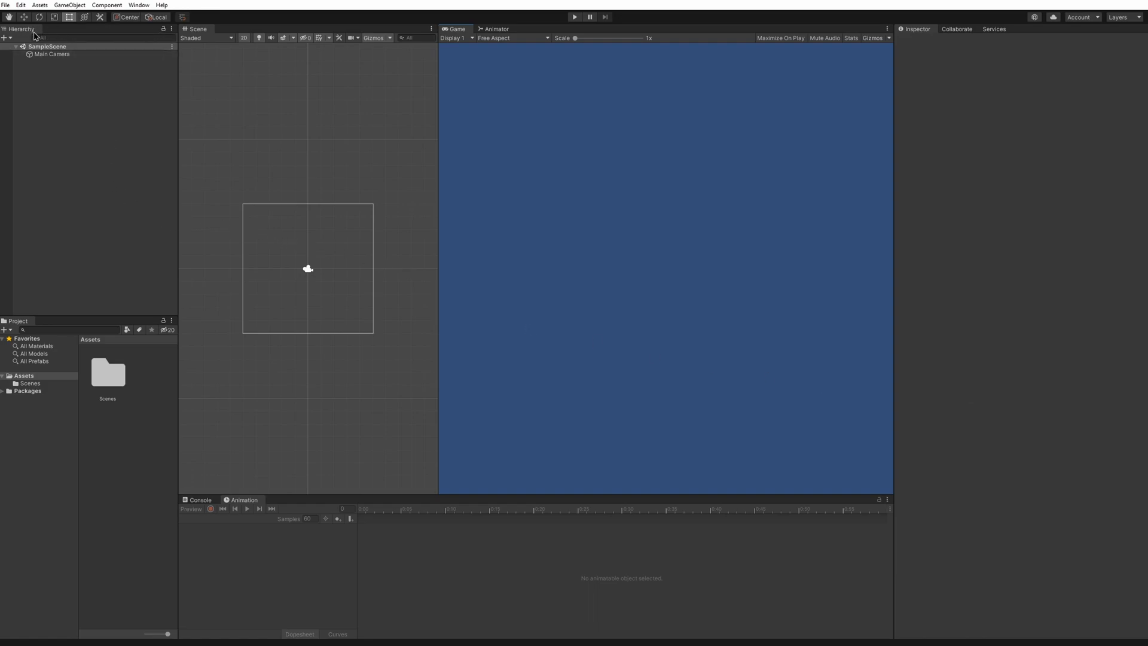
mouse_move(192, 43)
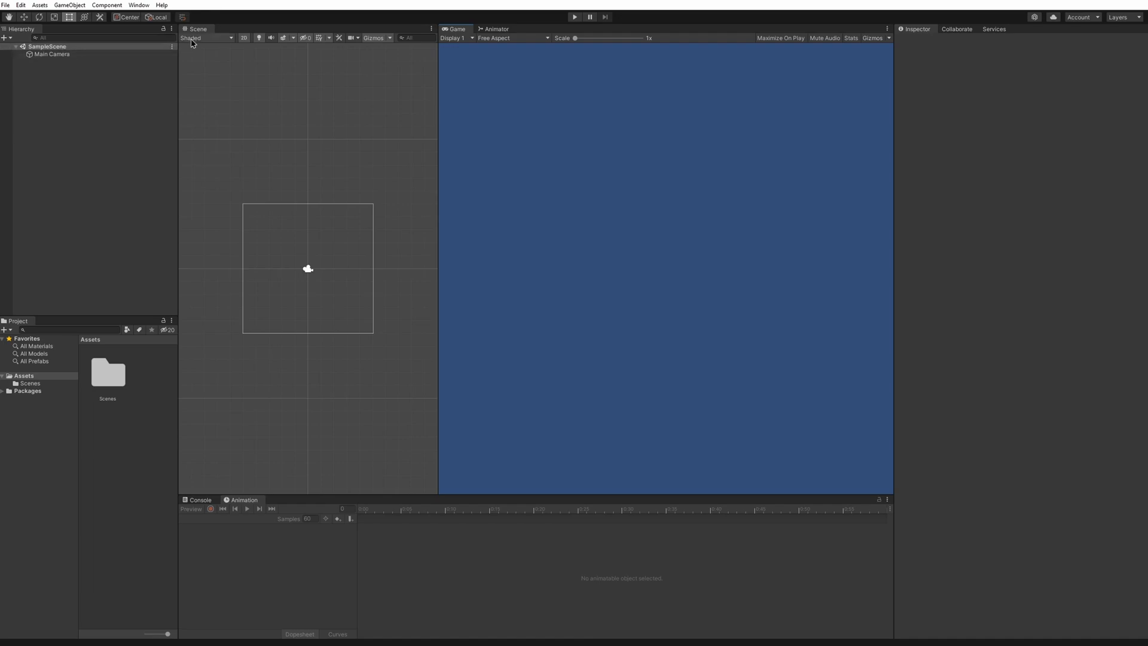
mouse_move(185, 34)
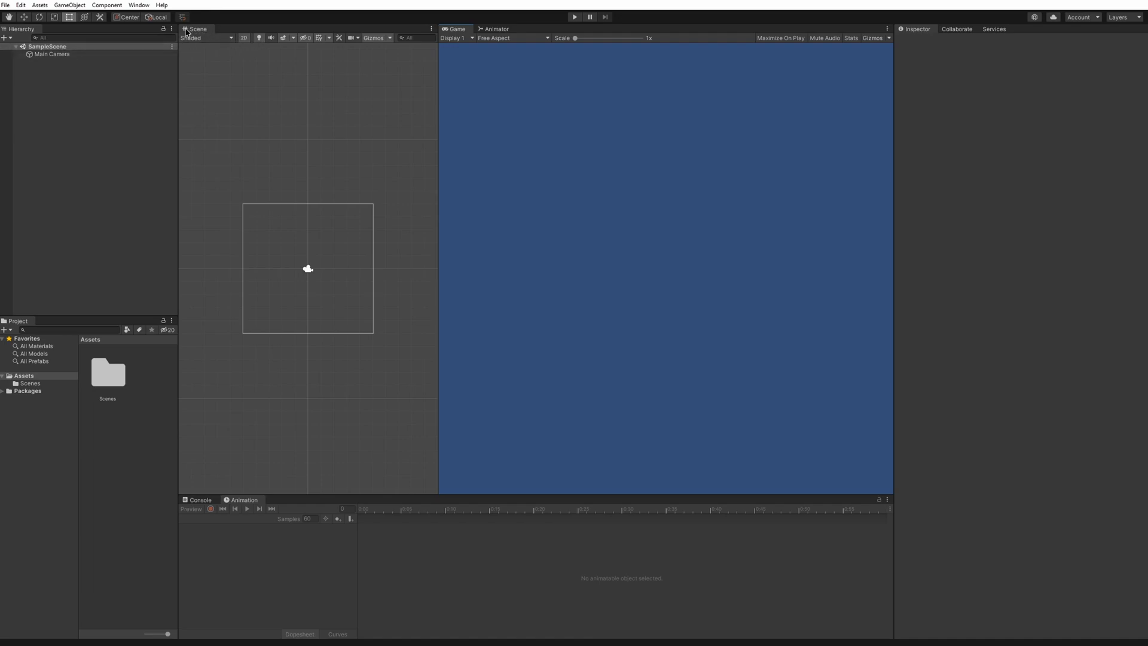
mouse_move(493, 128)
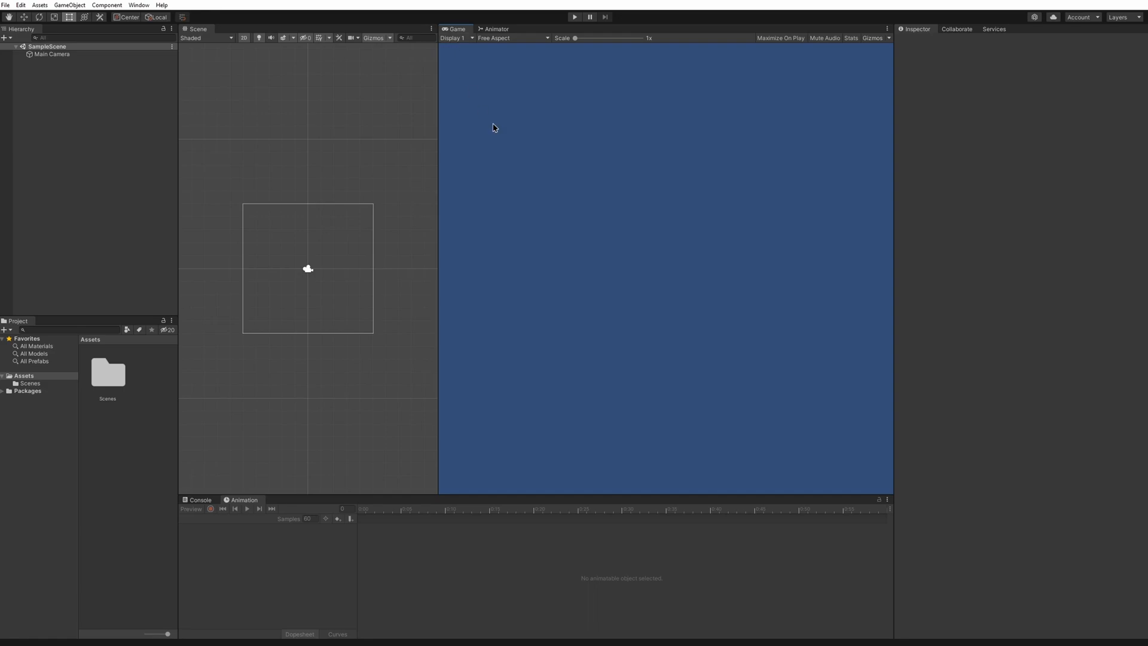
mouse_move(667, 617)
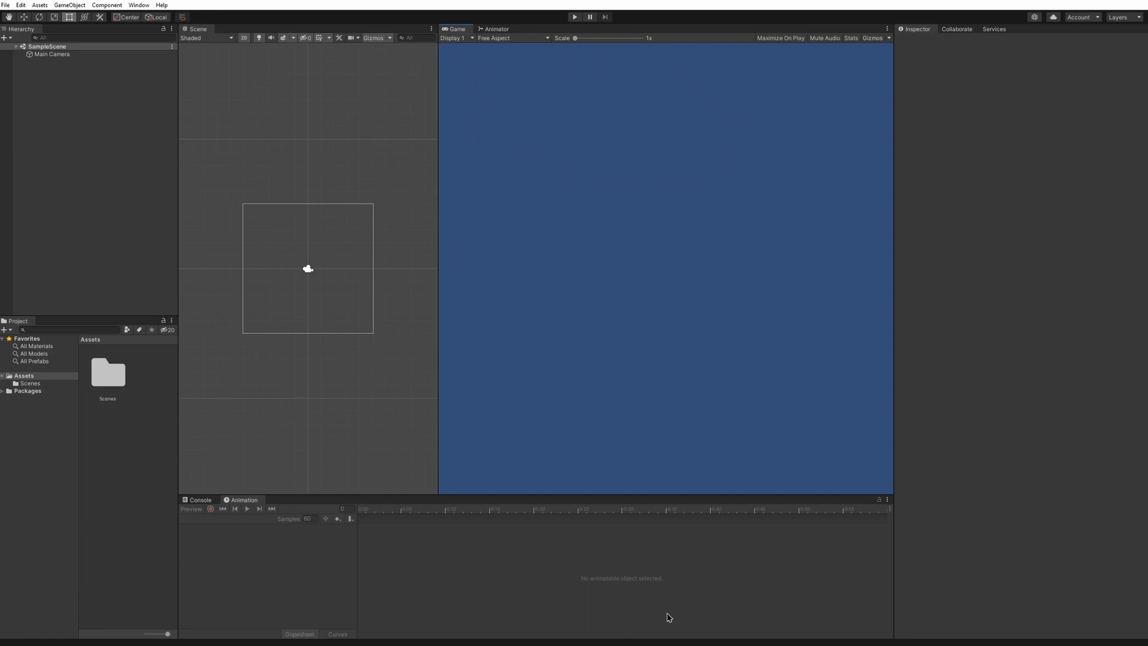
mouse_move(96, 59)
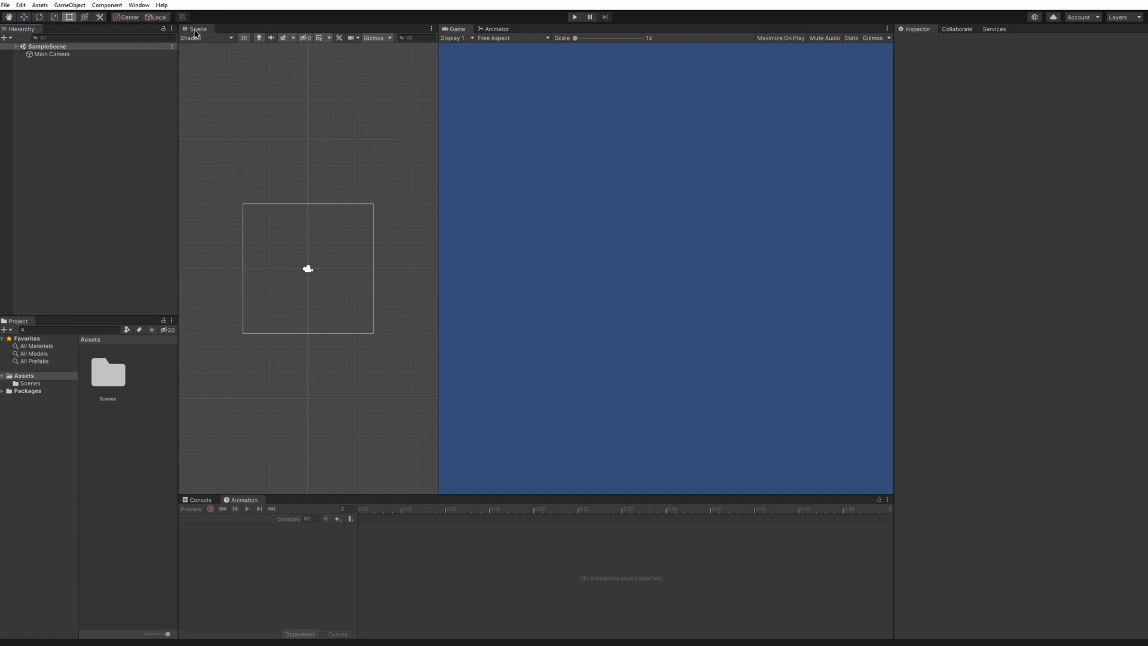
- Browse the Scenes folder briefly and close the Animation timeline panel
click(495, 29)
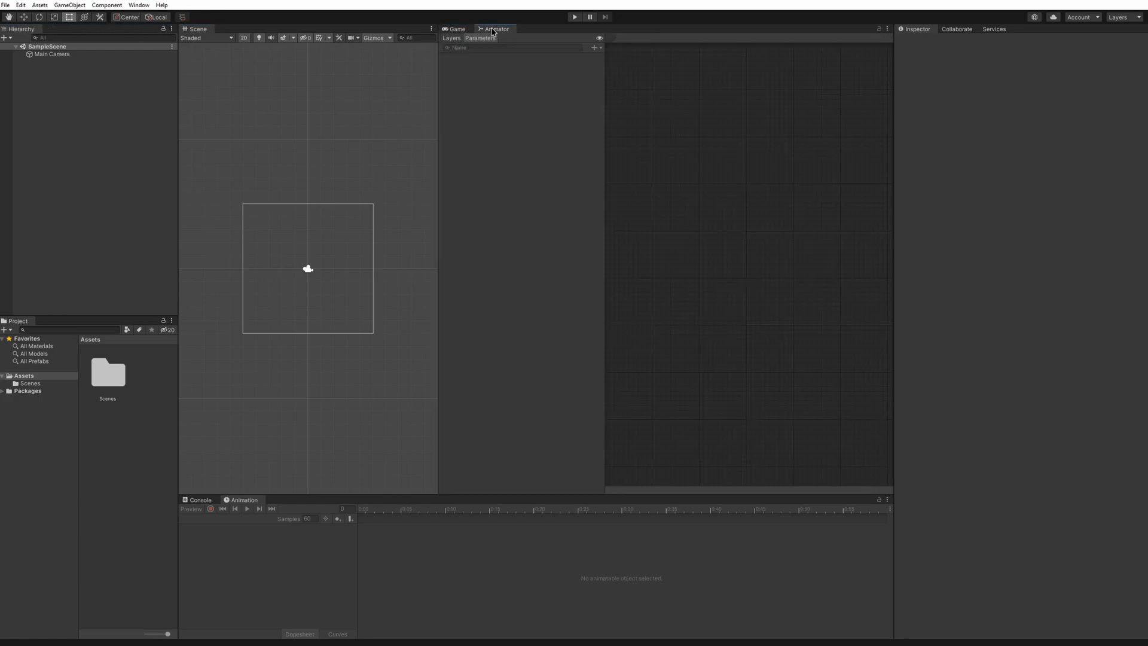
click(457, 28)
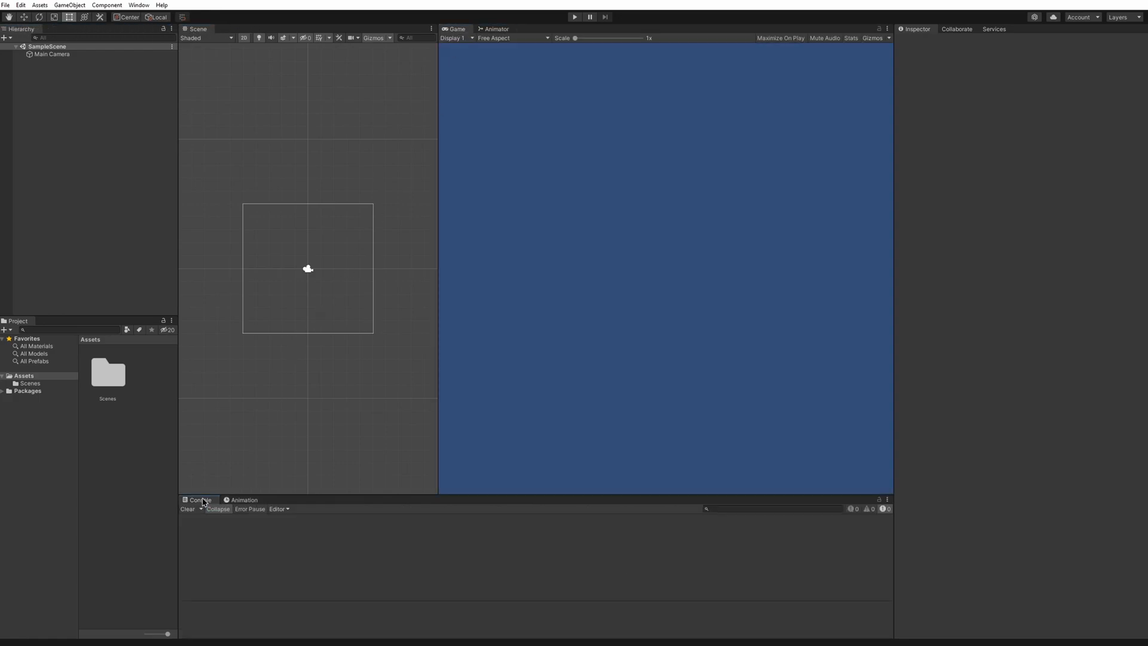
click(244, 500)
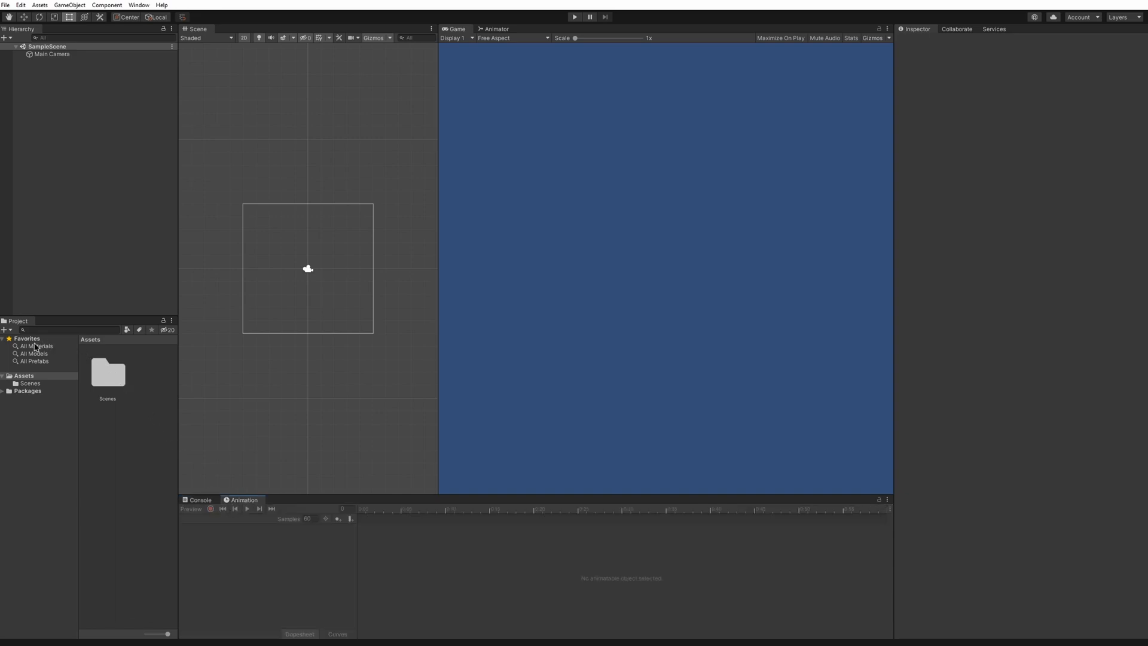
mouse_move(105, 380)
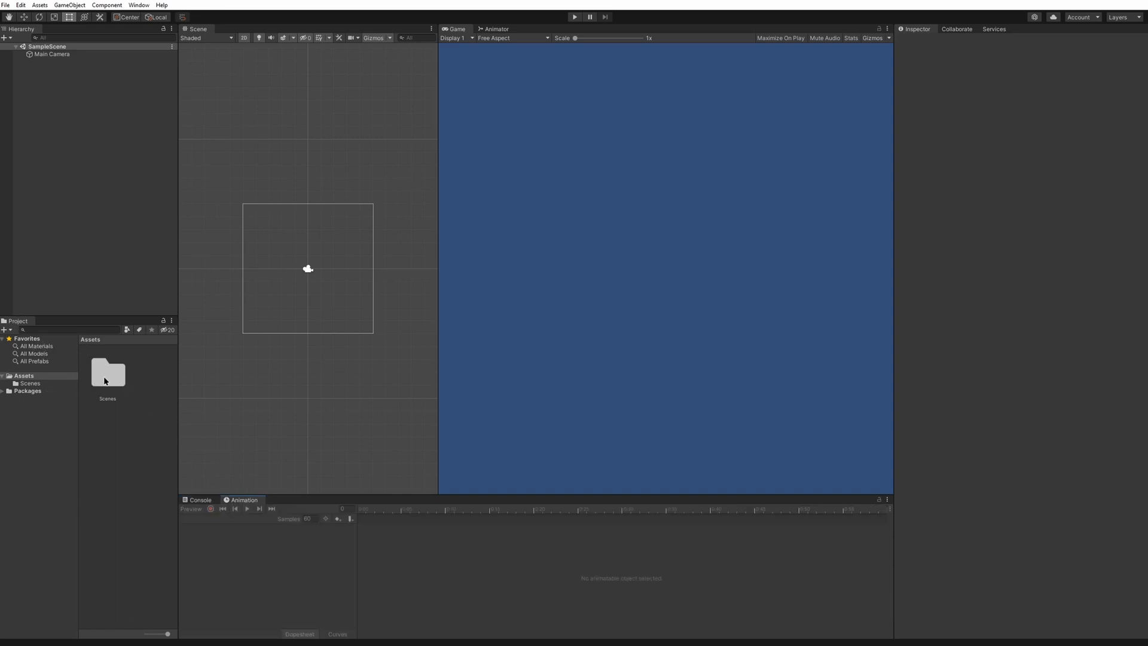
double_click(106, 373)
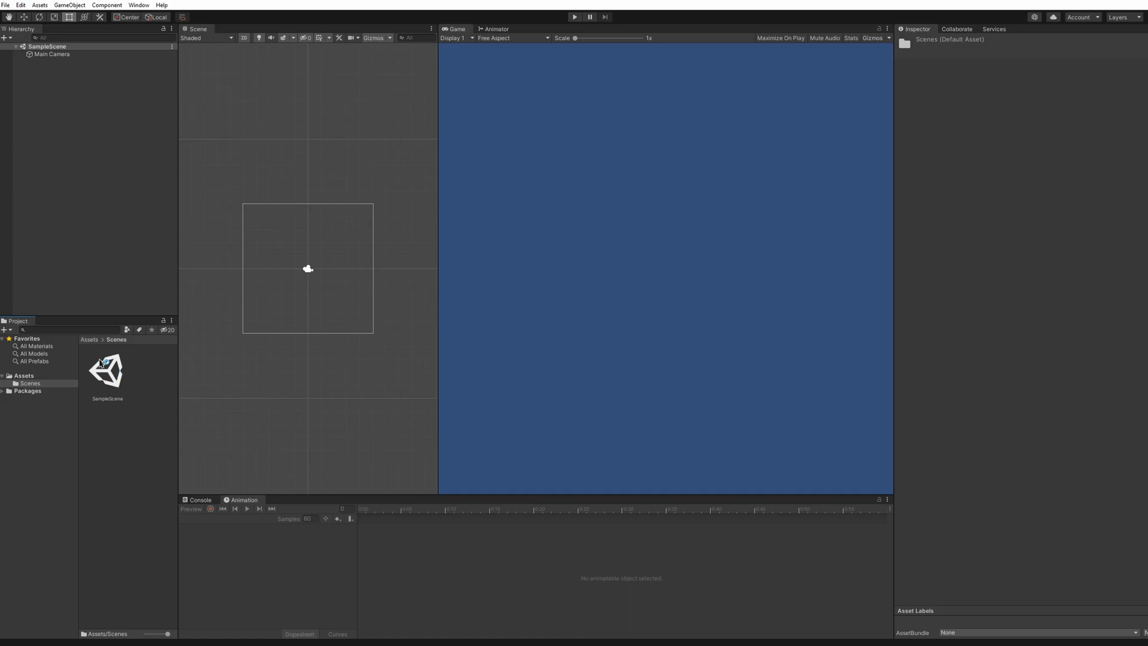
click(199, 499)
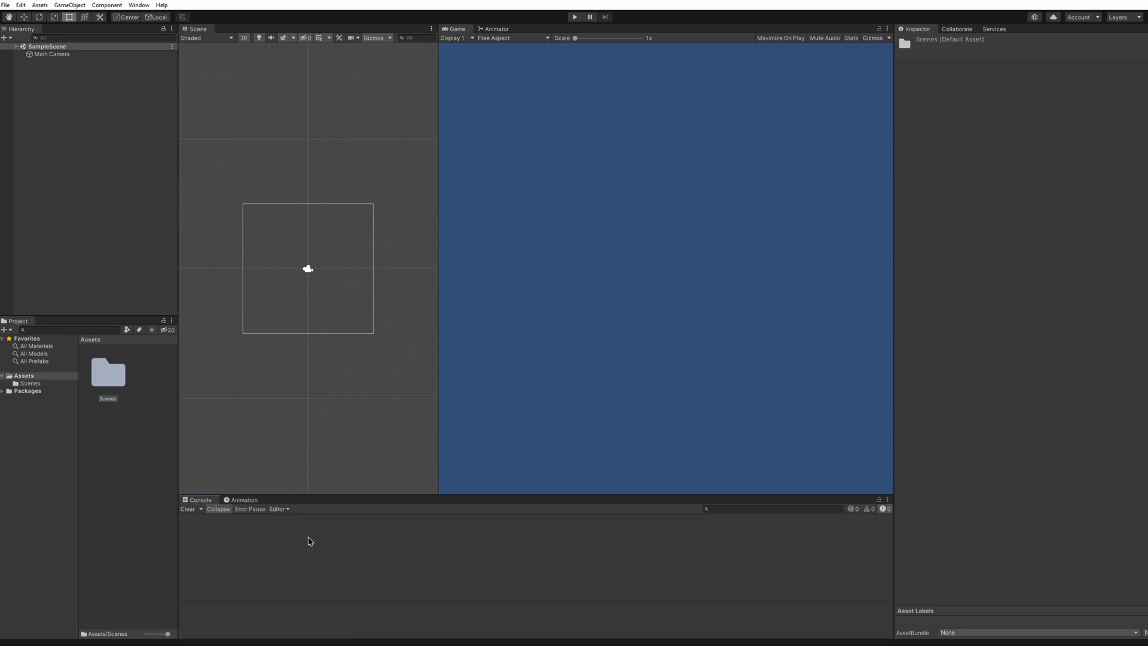
click(244, 500)
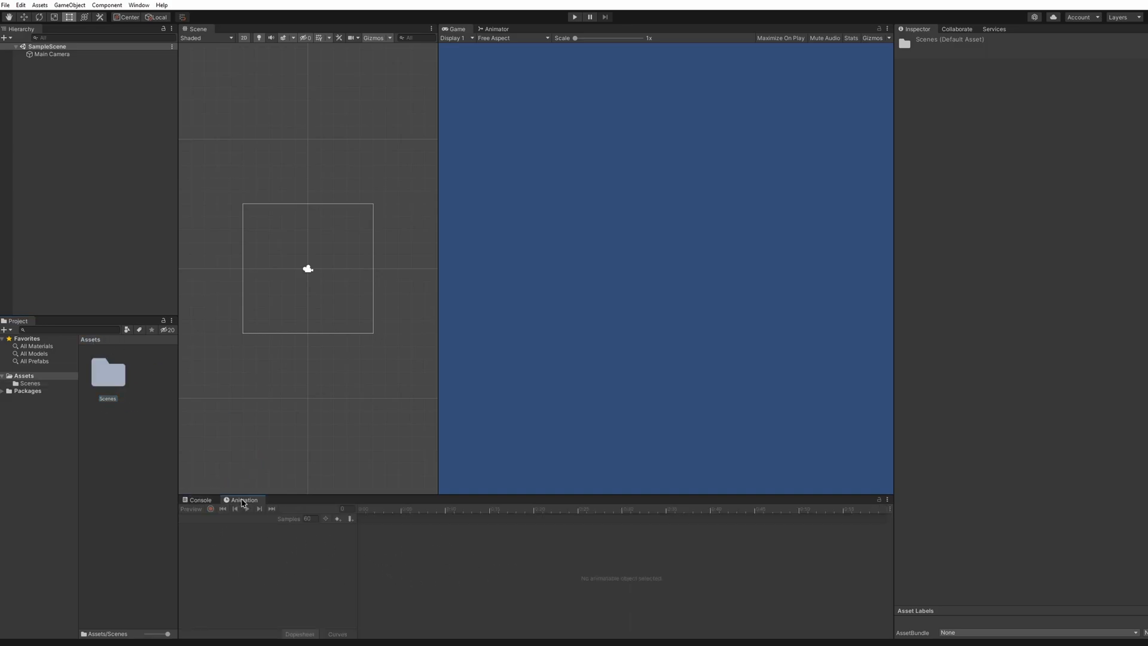
click(886, 500)
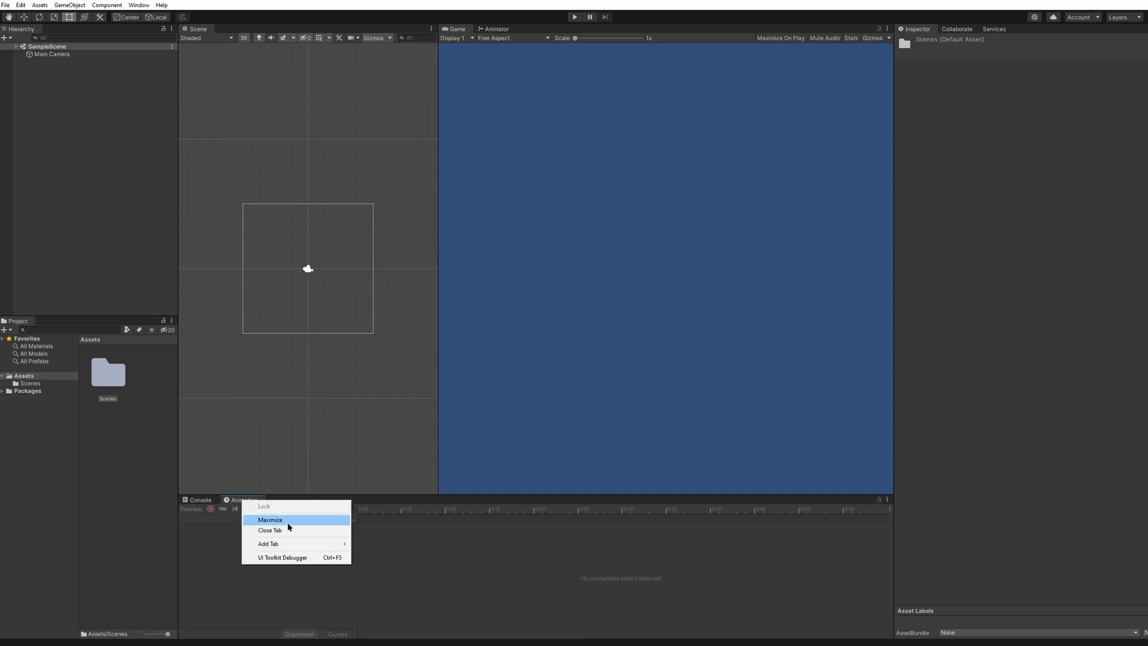
click(269, 529)
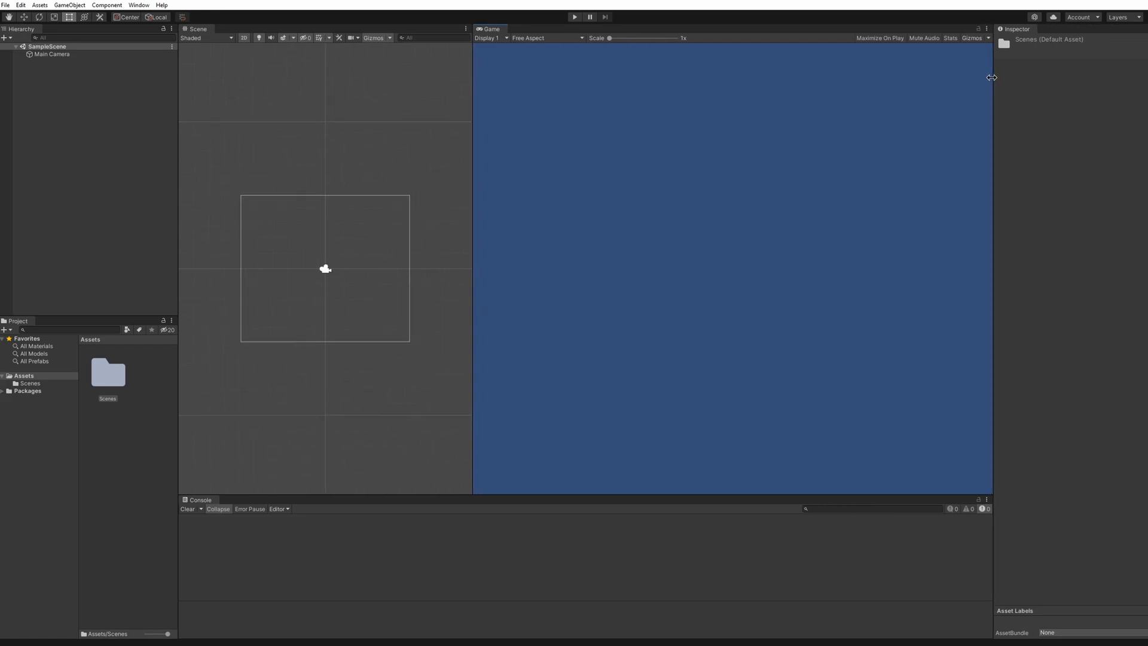
- Inspect the Main Camera's settings, then leave nothing selected in the scene
click(52, 54)
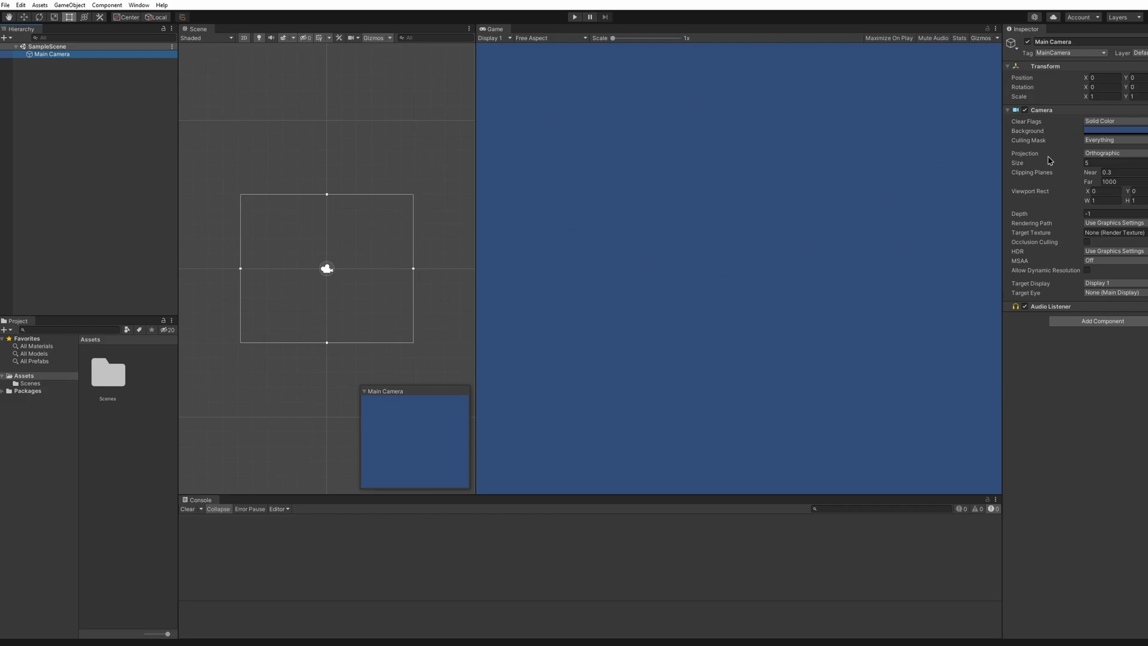
click(1101, 213)
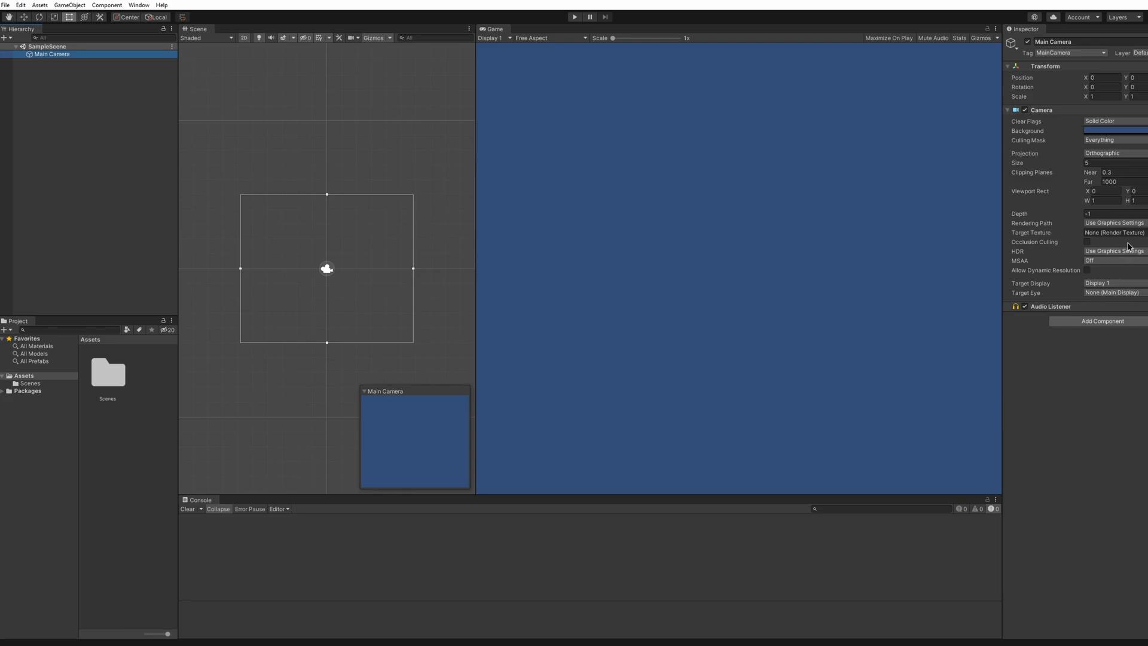
mouse_move(751, 263)
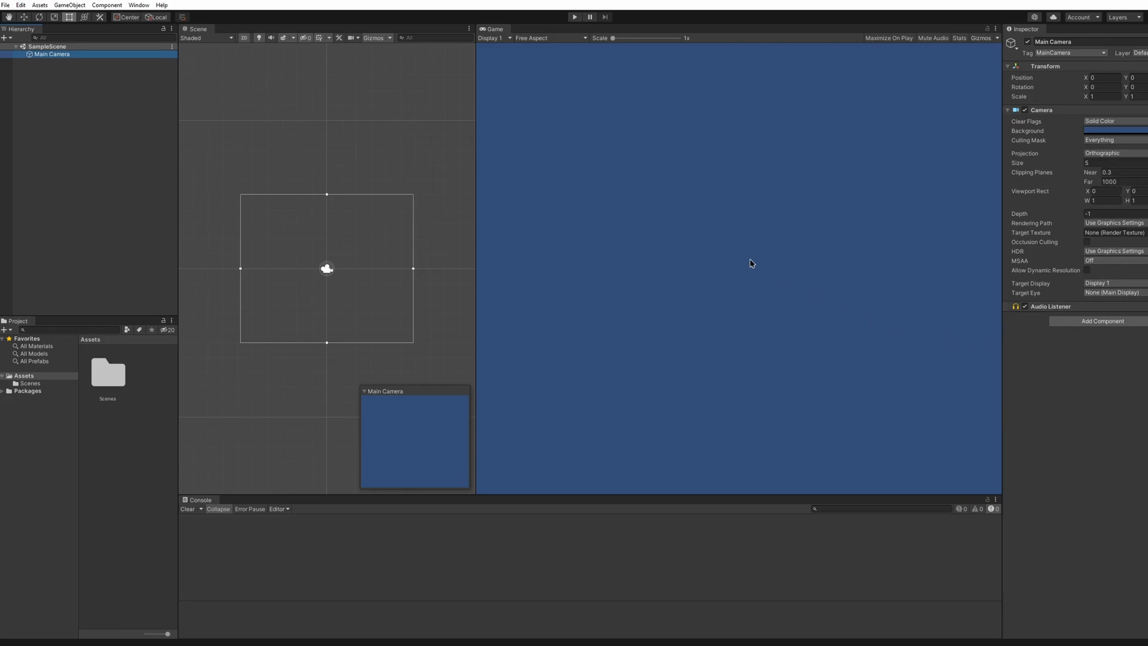
click(154, 128)
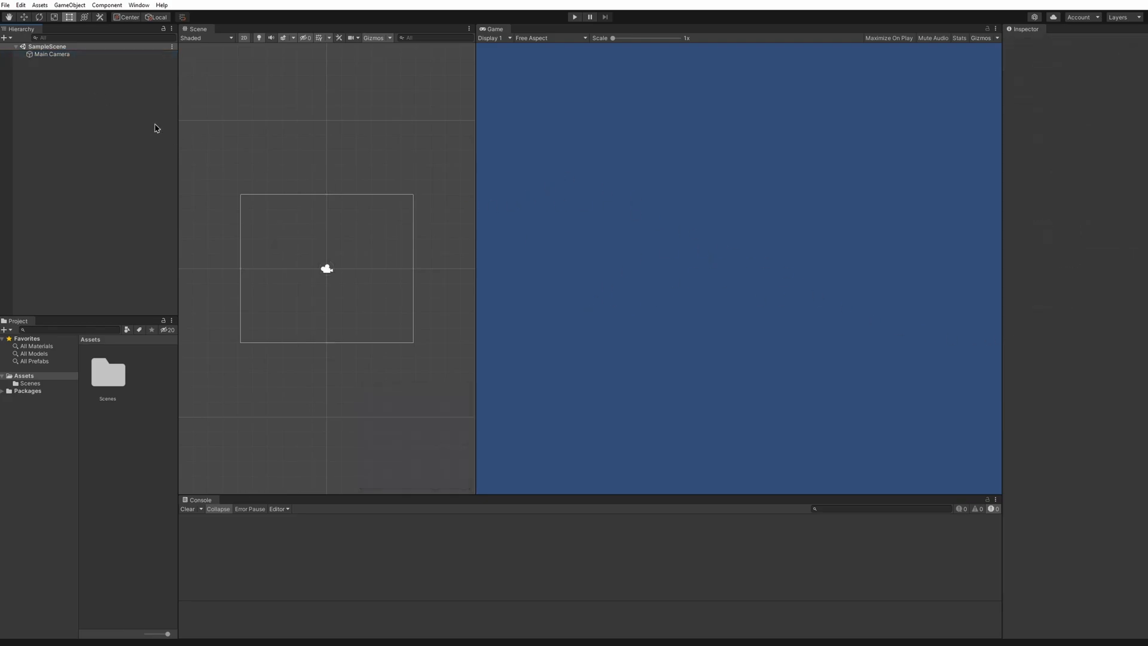
mouse_move(428, 168)
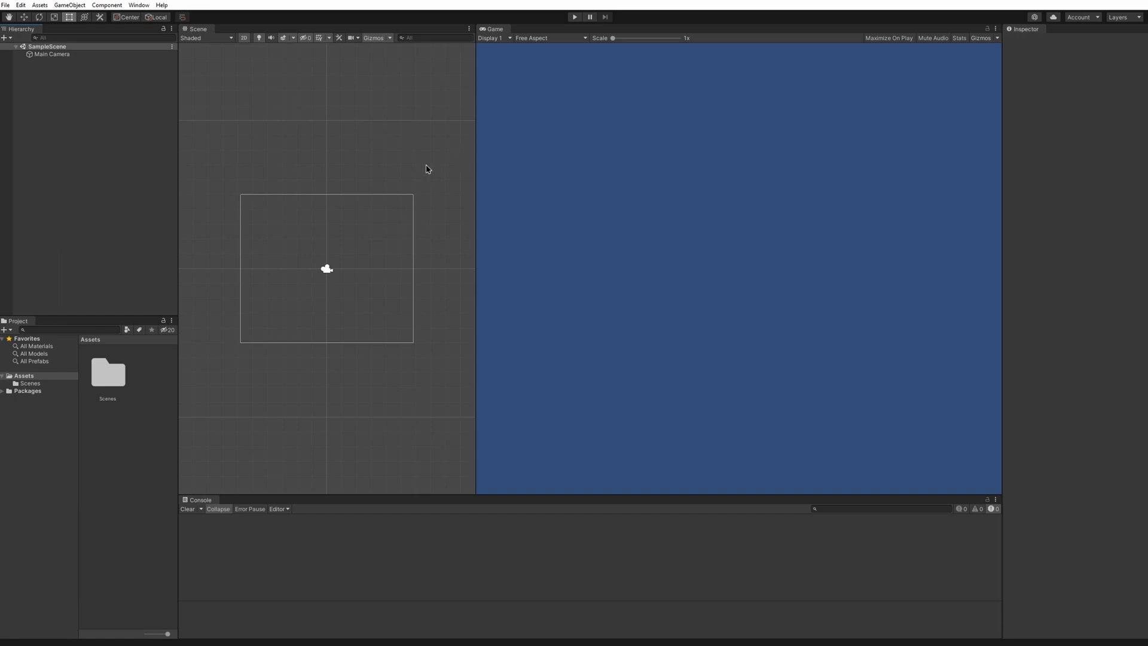
mouse_move(104, 137)
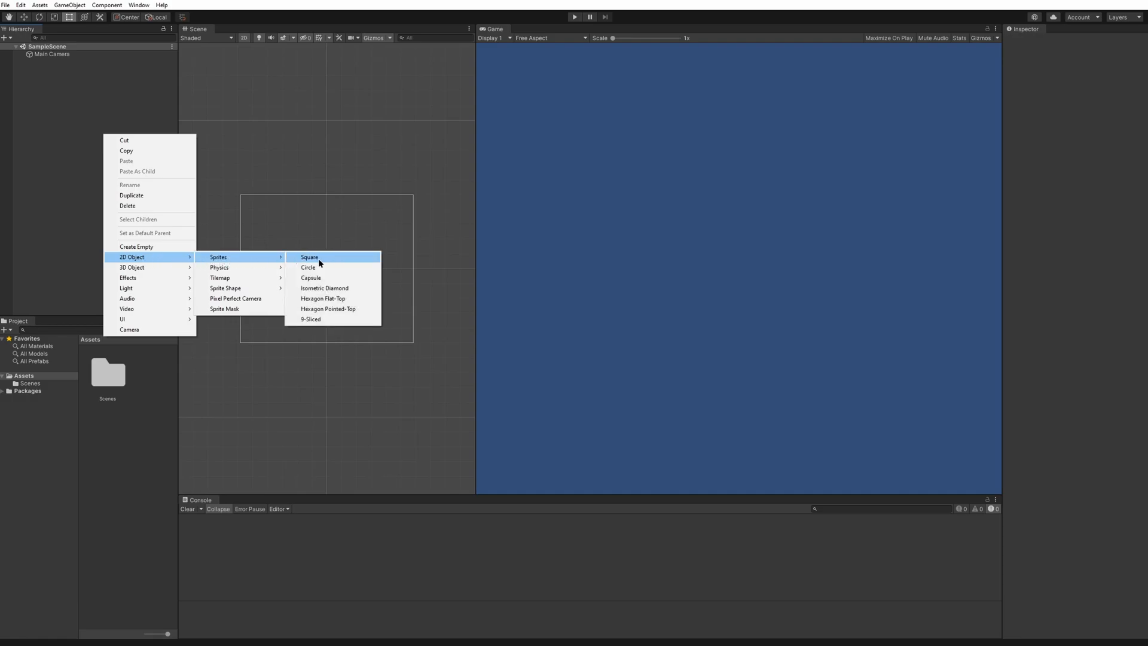
mouse_move(327, 263)
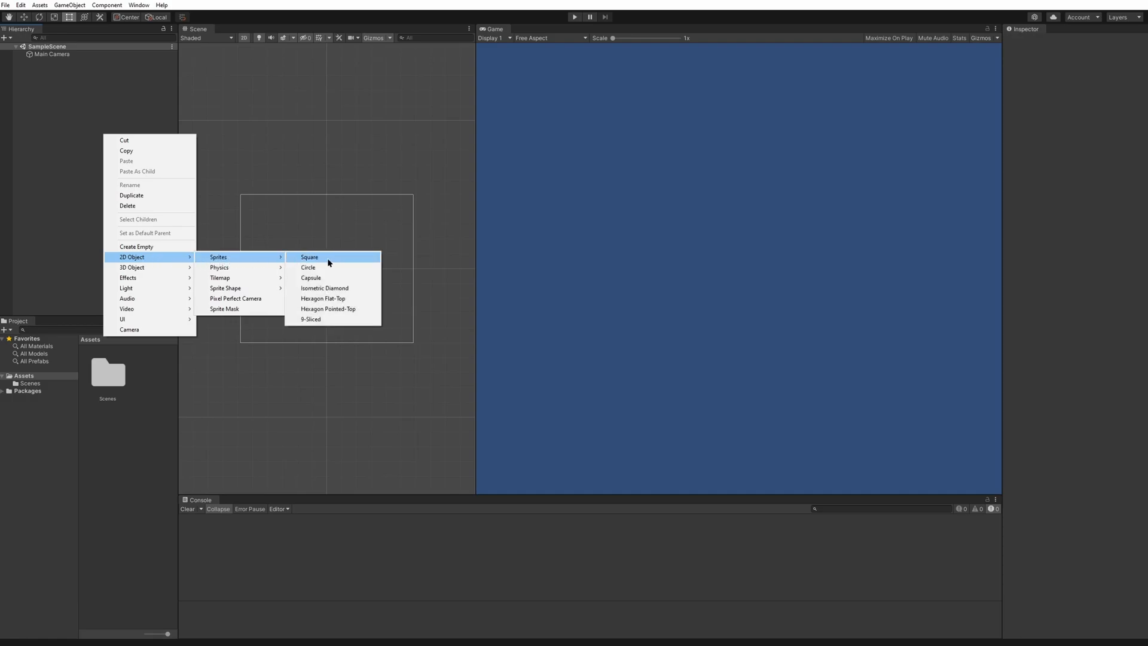
mouse_move(323, 262)
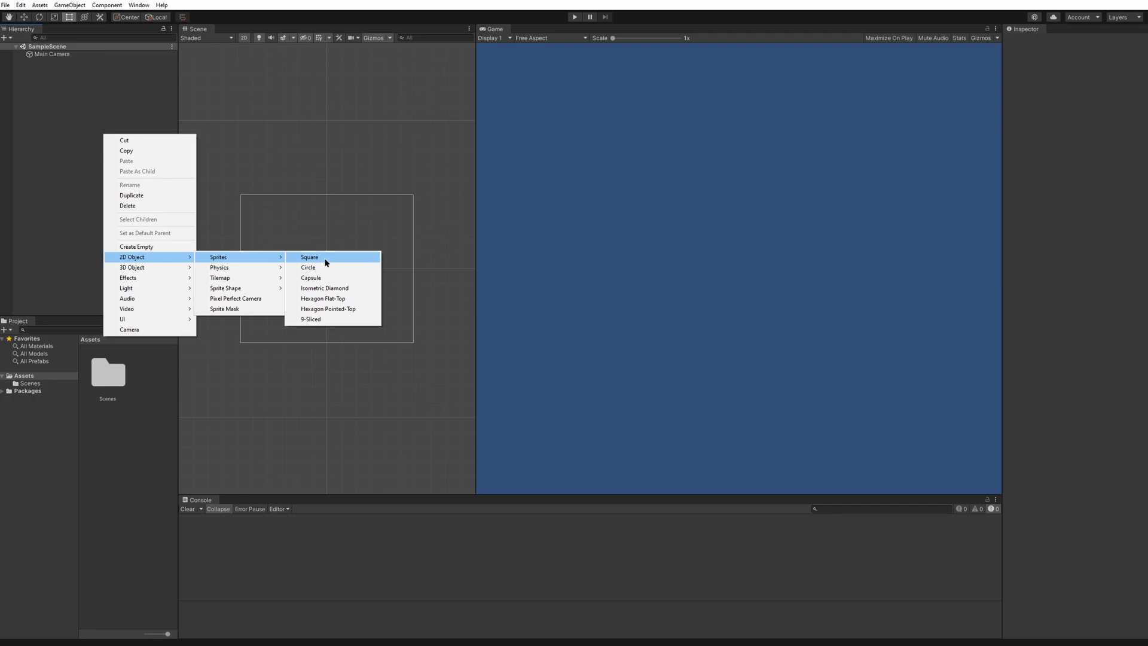
mouse_move(126, 288)
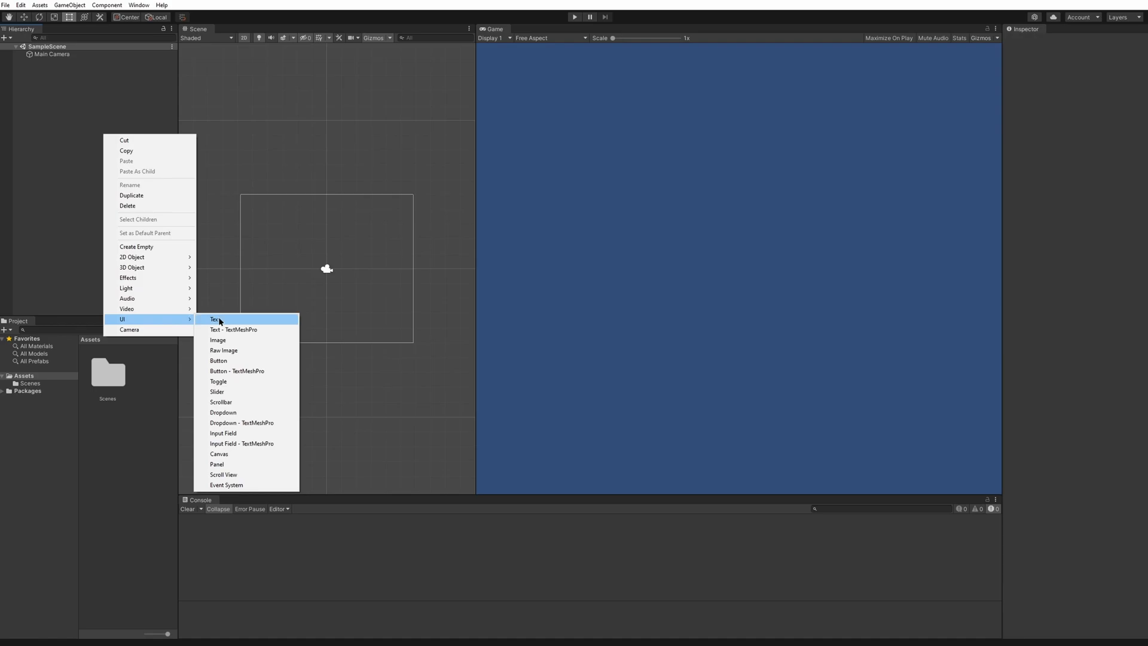
mouse_move(244, 324)
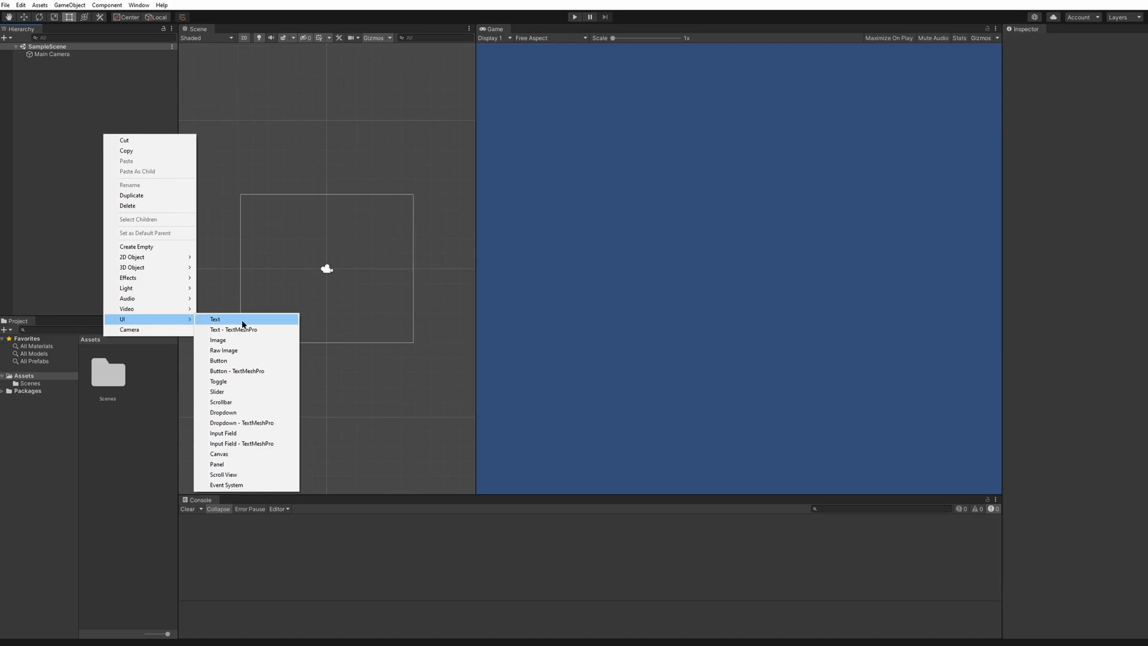
mouse_move(231, 324)
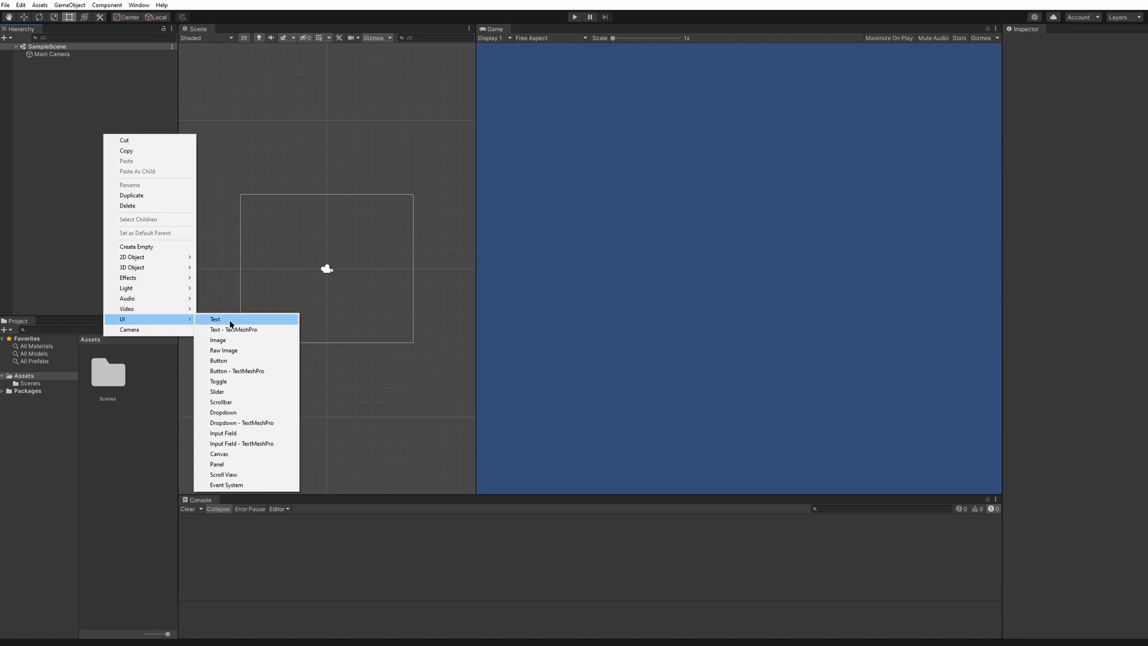
- Add a UI Canvas to the scene with an Image child under it
click(219, 453)
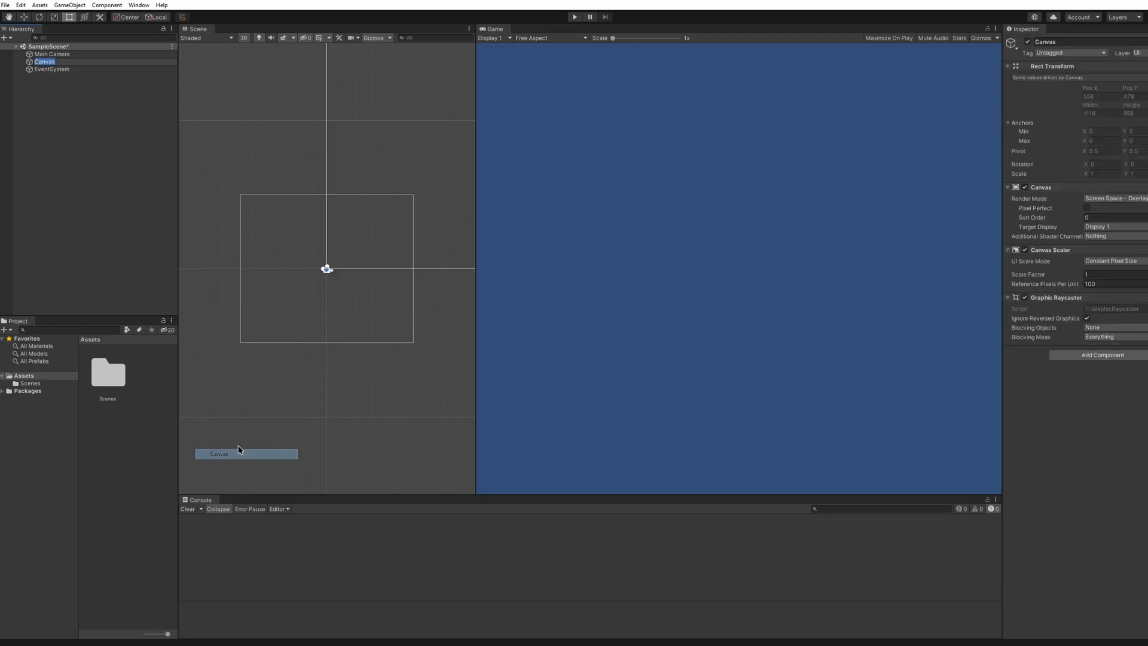
click(44, 61)
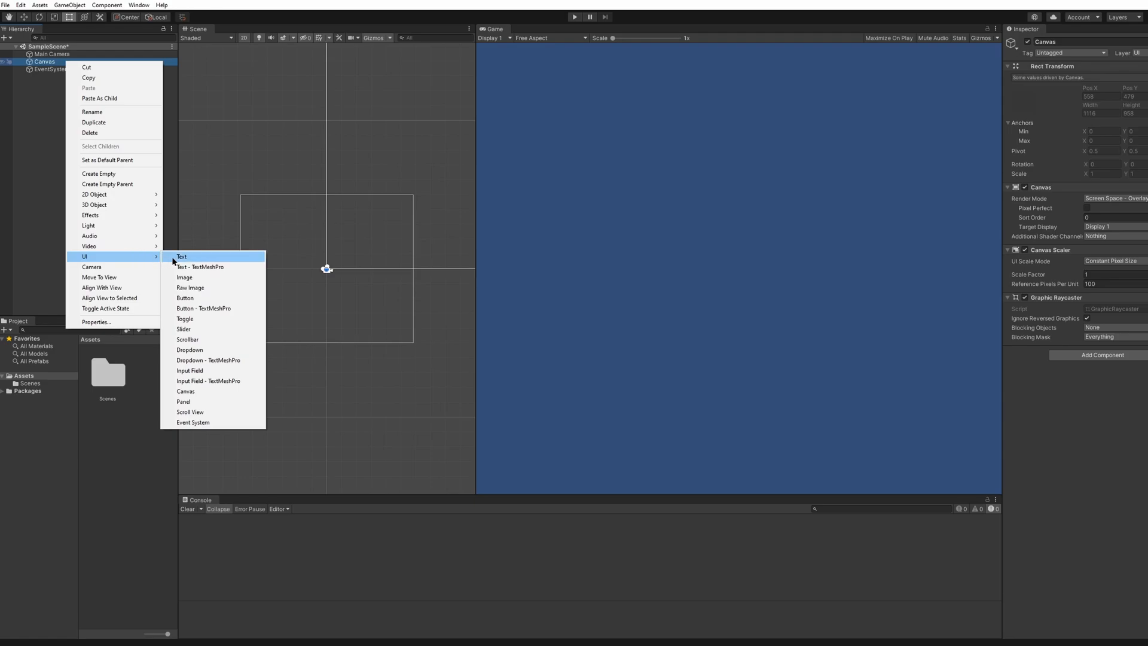
mouse_move(215, 277)
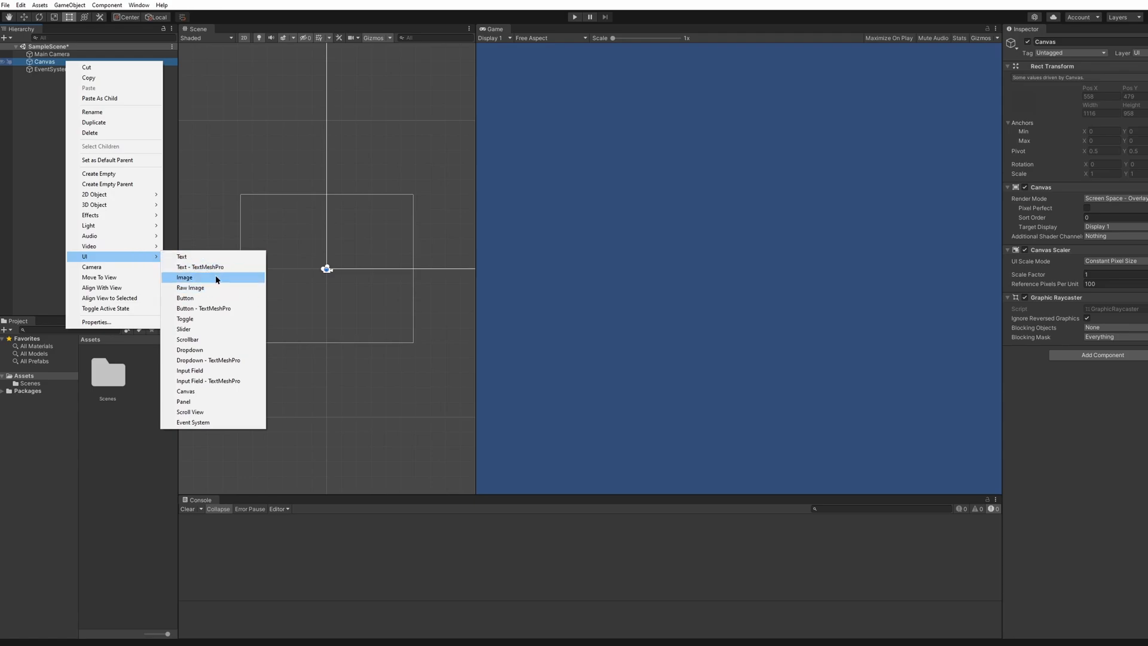
mouse_move(208, 278)
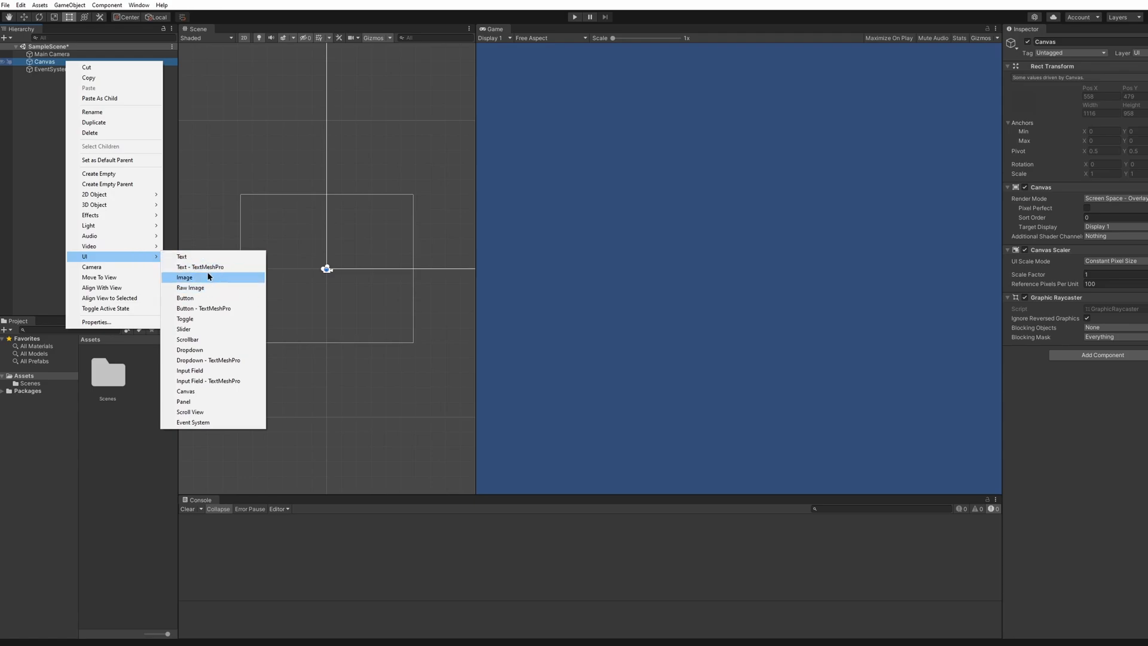
click(184, 277)
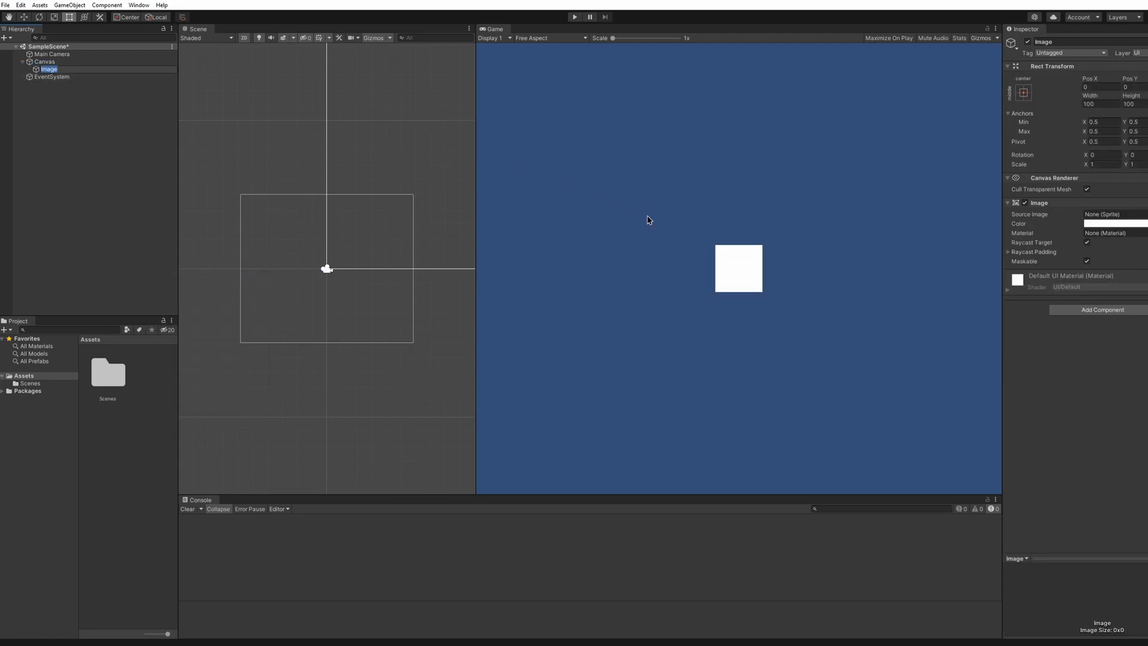
right_click(45, 61)
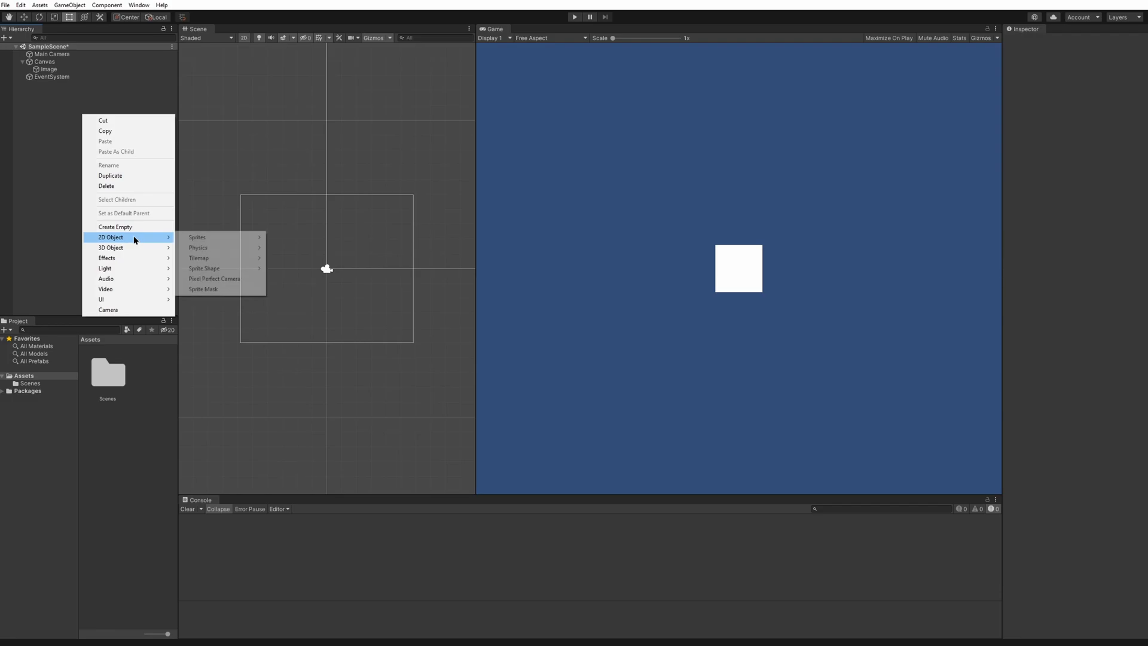
click(197, 237)
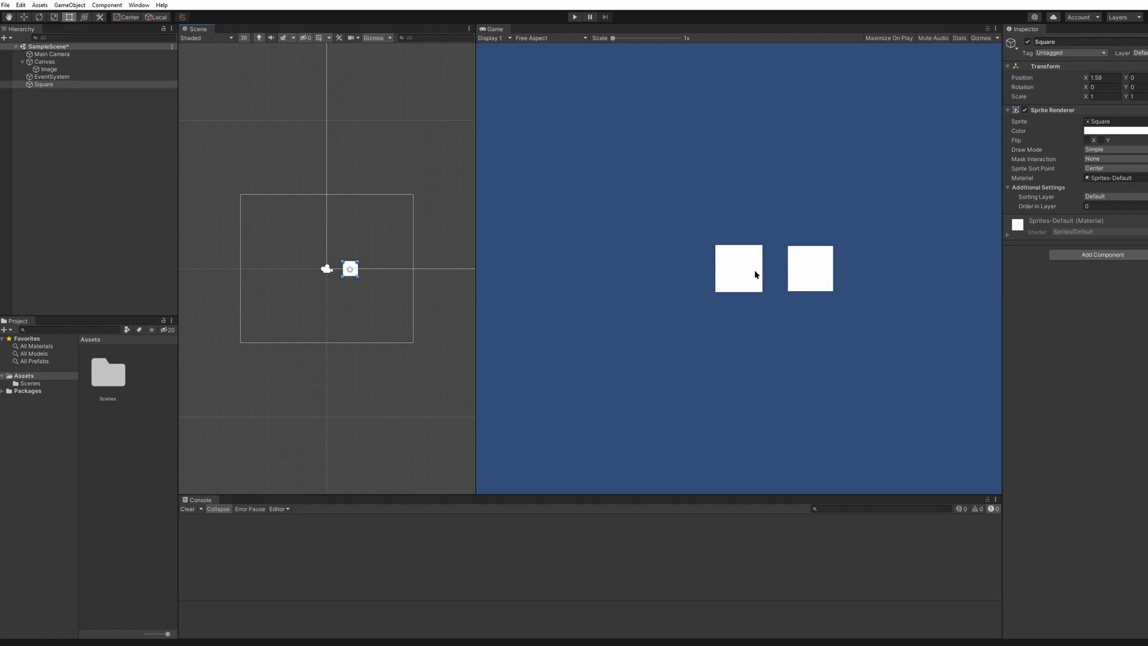
mouse_move(324, 161)
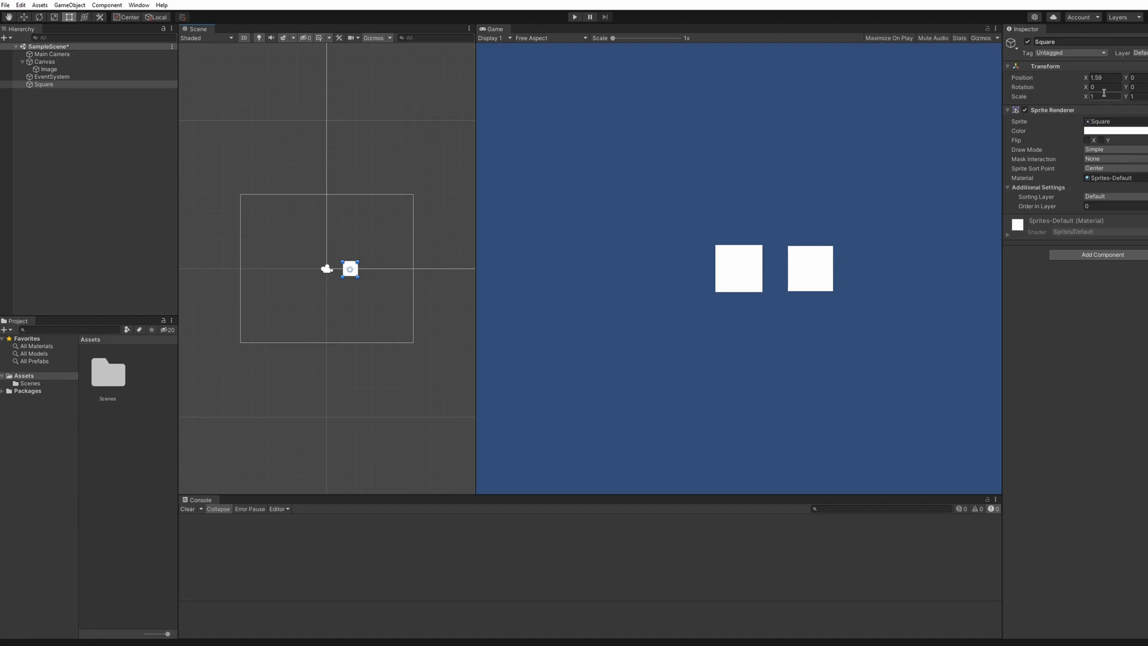
click(48, 69)
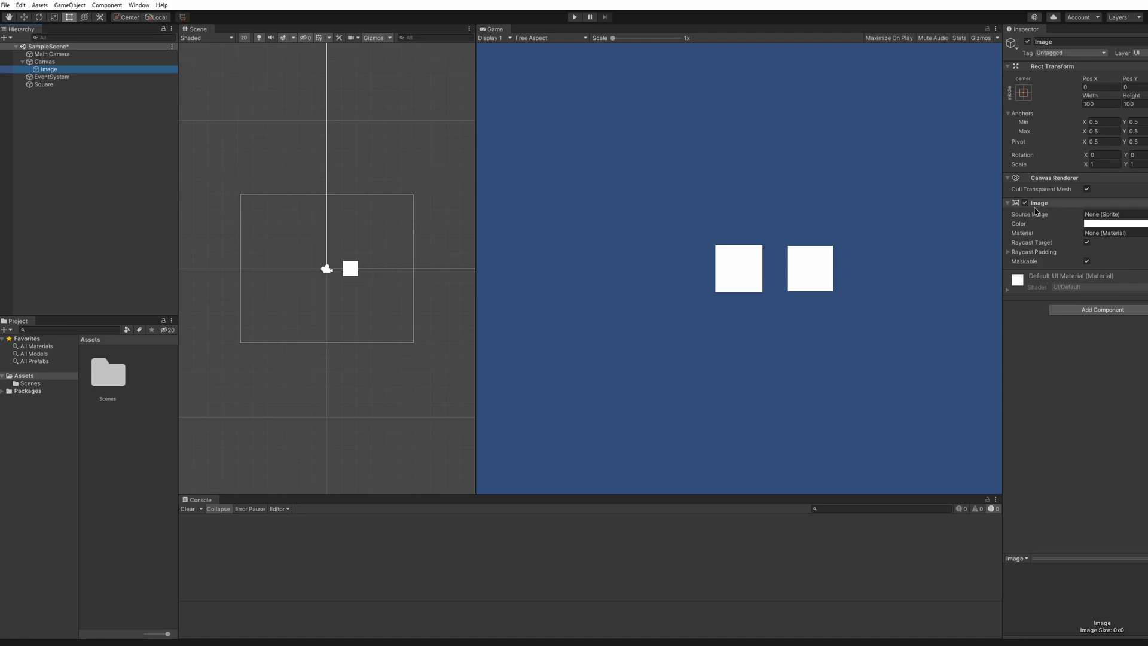
click(44, 84)
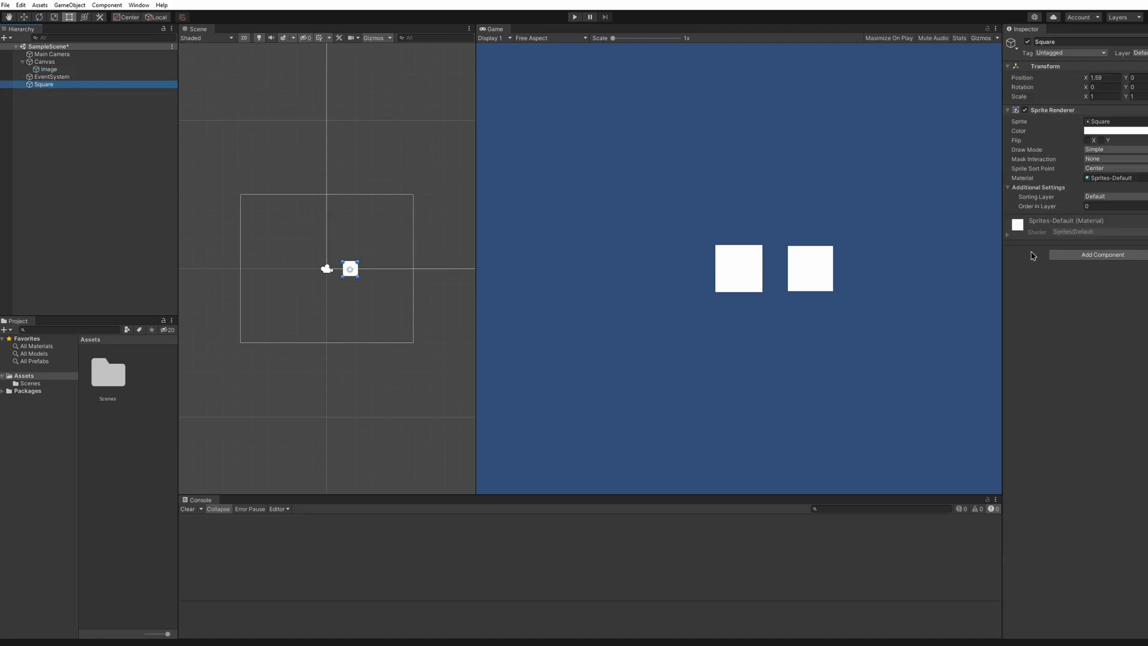
mouse_move(266, 187)
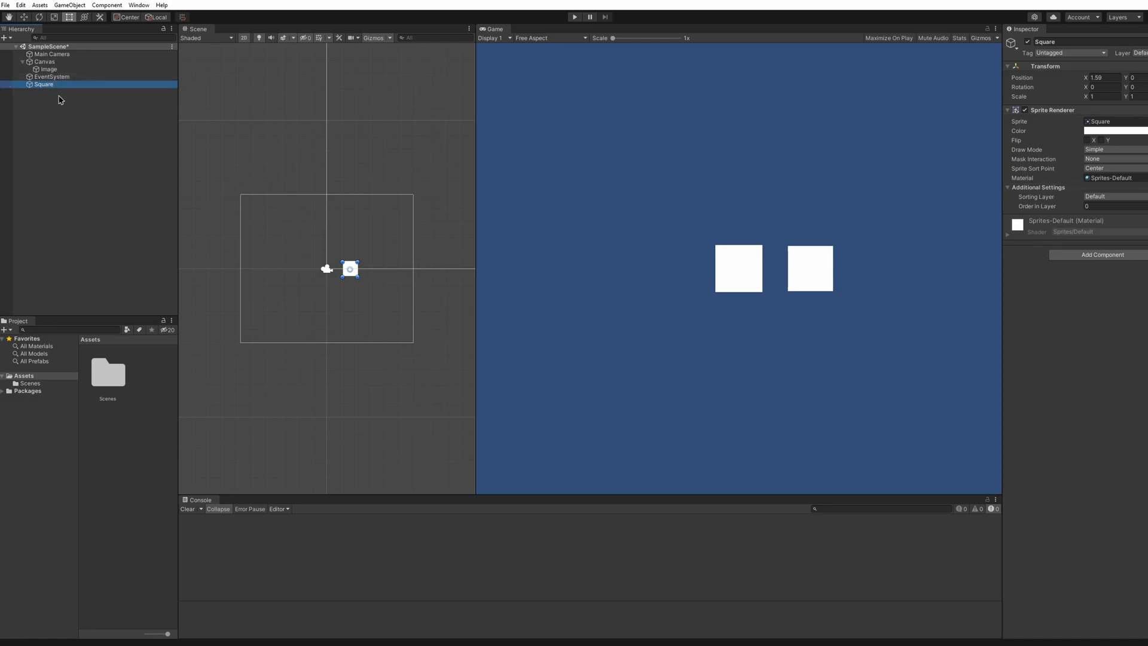
mouse_move(586, 241)
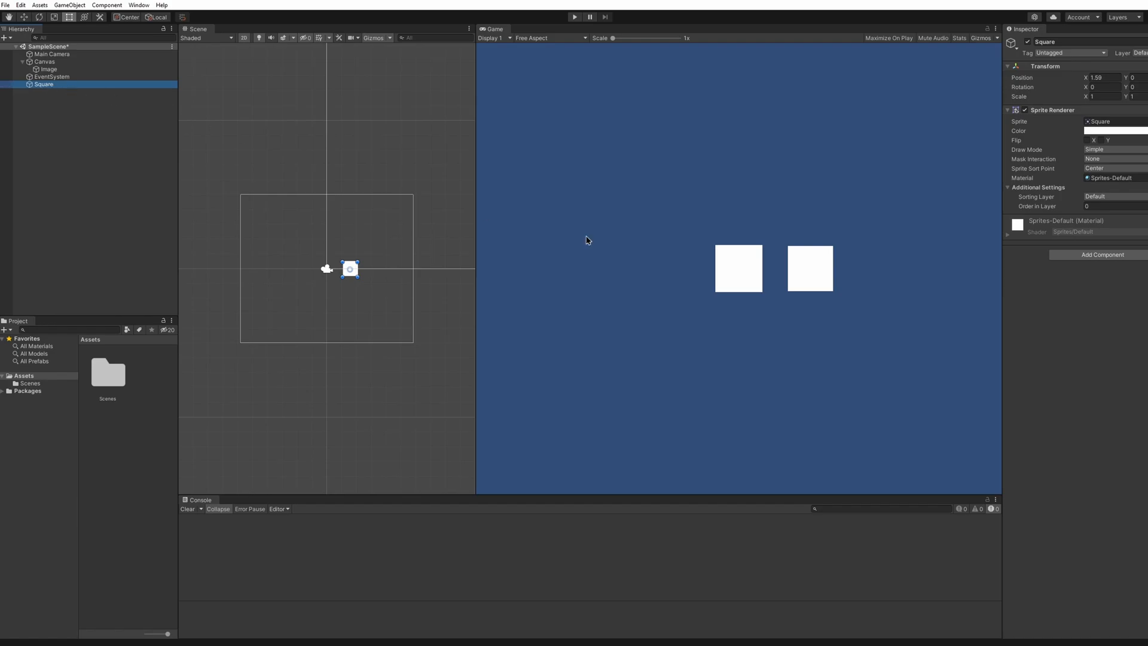
mouse_move(226, 171)
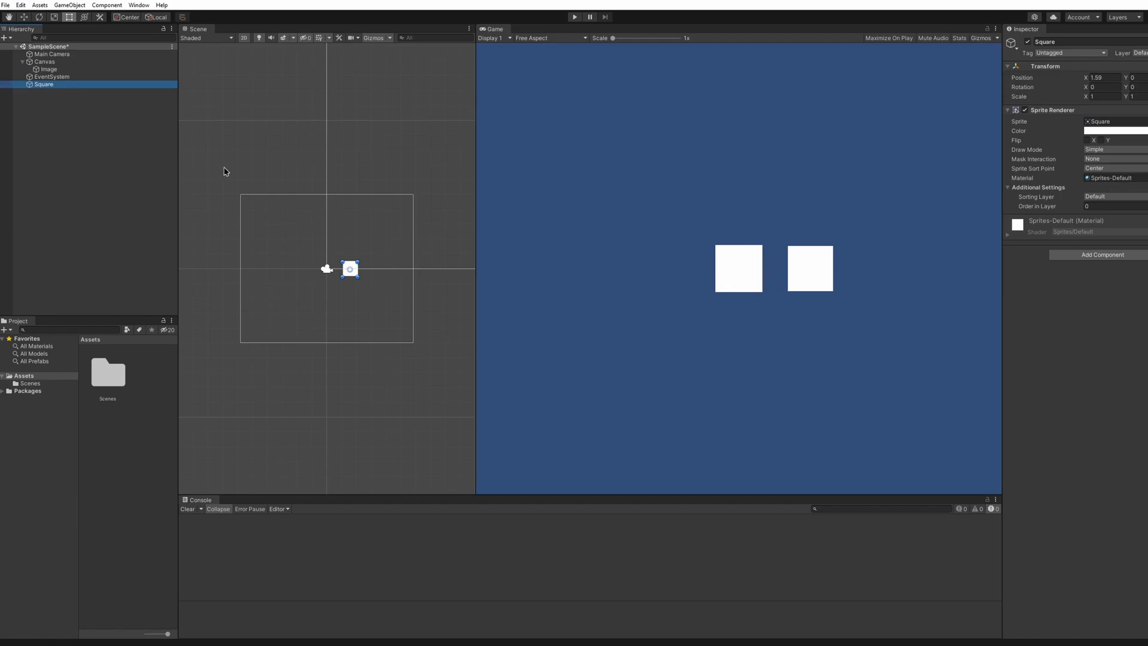
key(Delete)
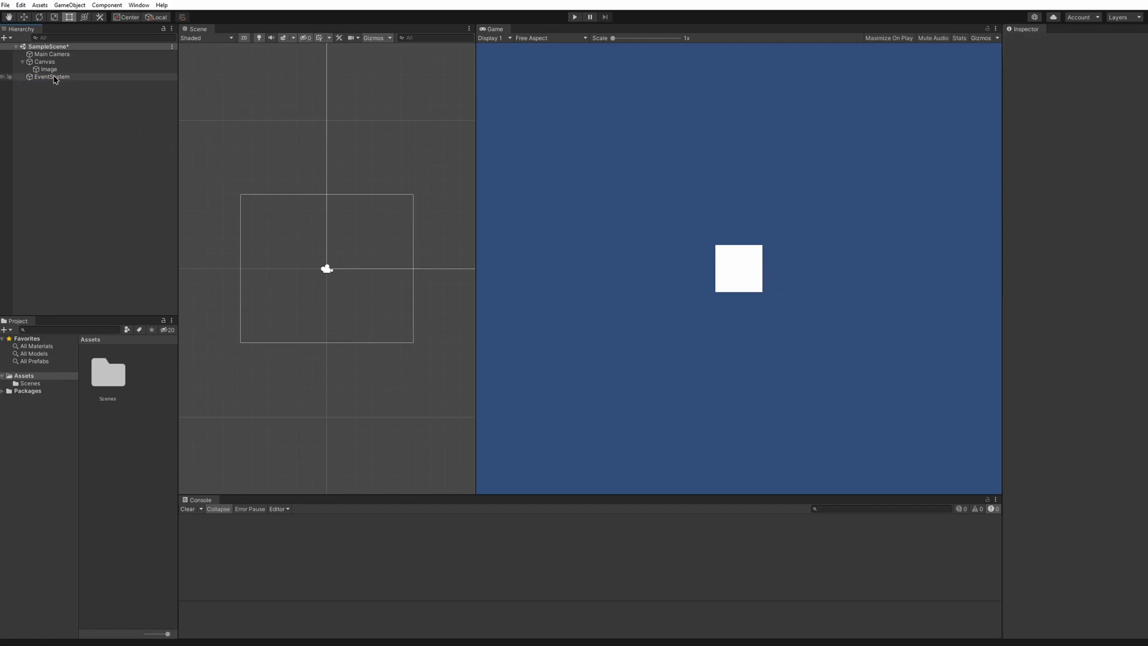
- Select the Canvas's Image object to show its settings in the Inspector
click(47, 69)
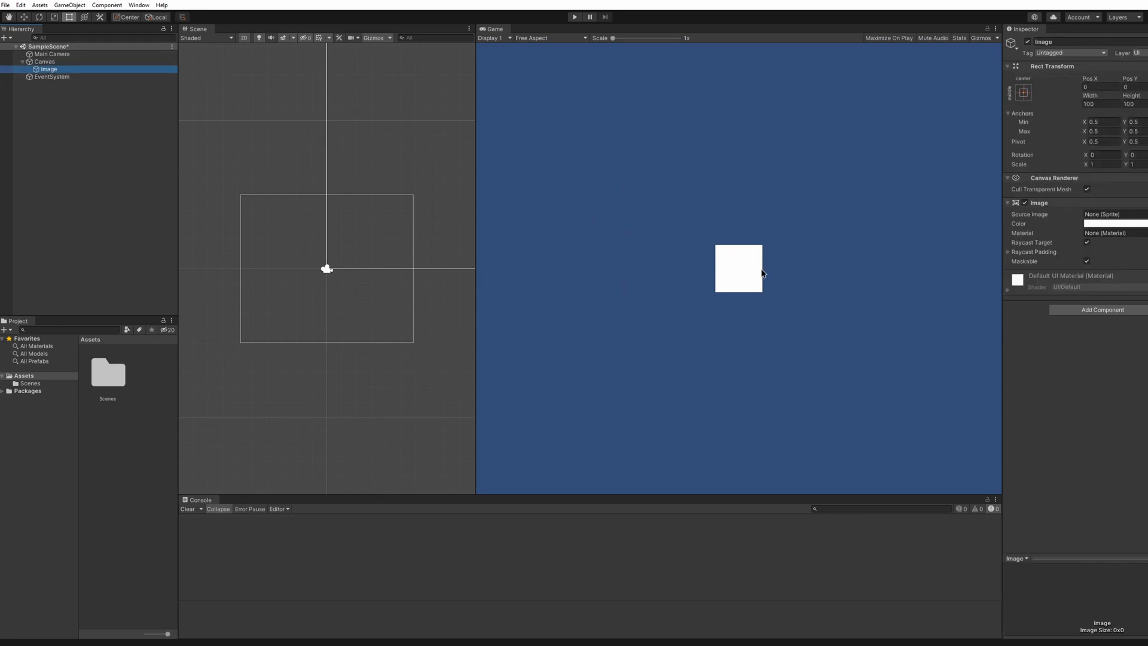
mouse_move(552, 203)
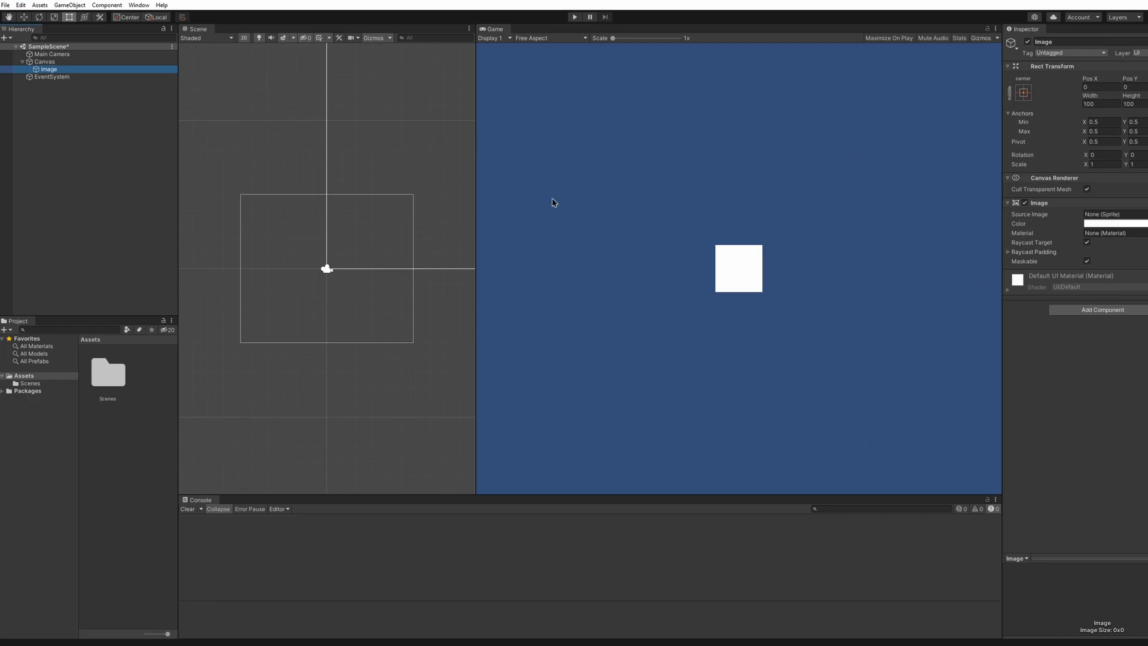
mouse_move(949, 484)
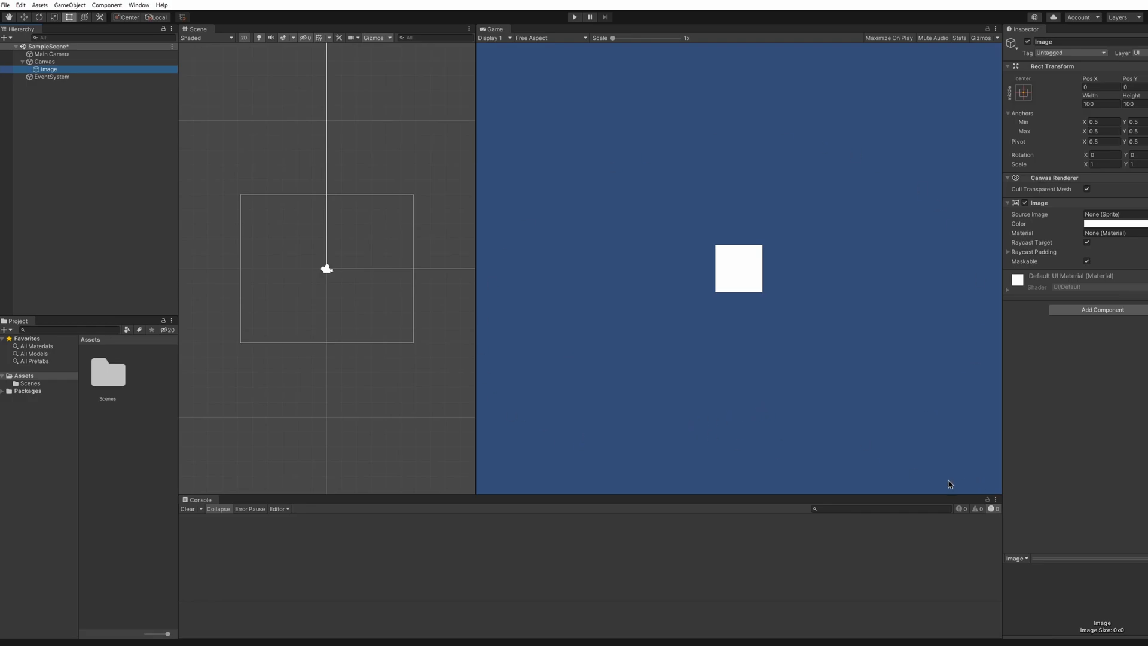
mouse_move(641, 206)
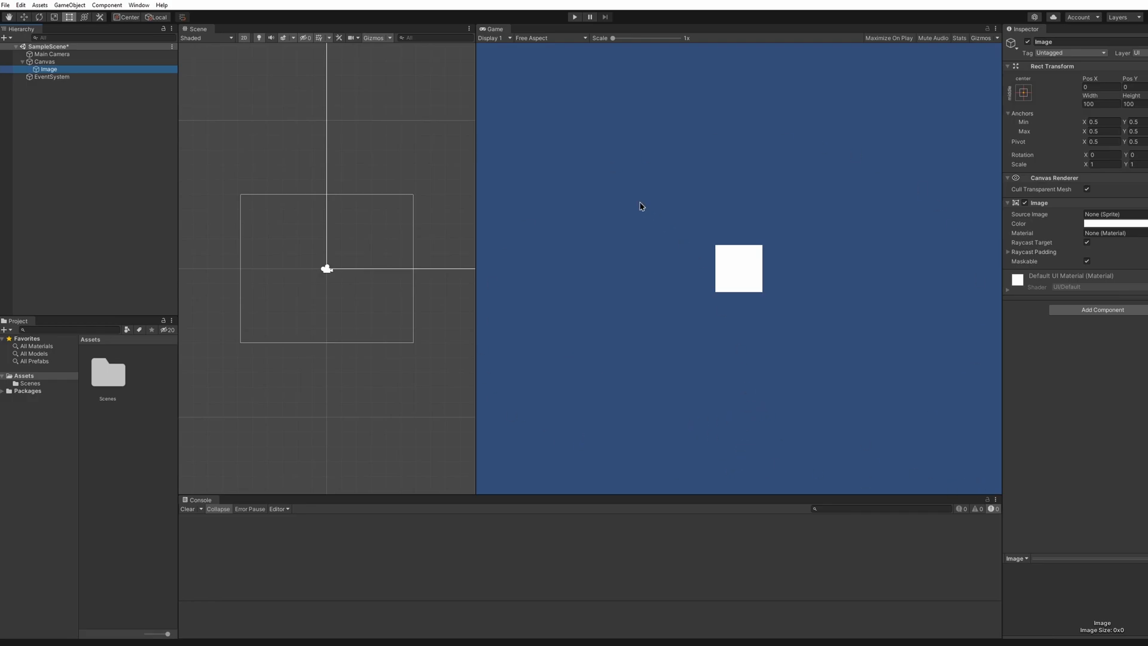
mouse_move(803, 260)
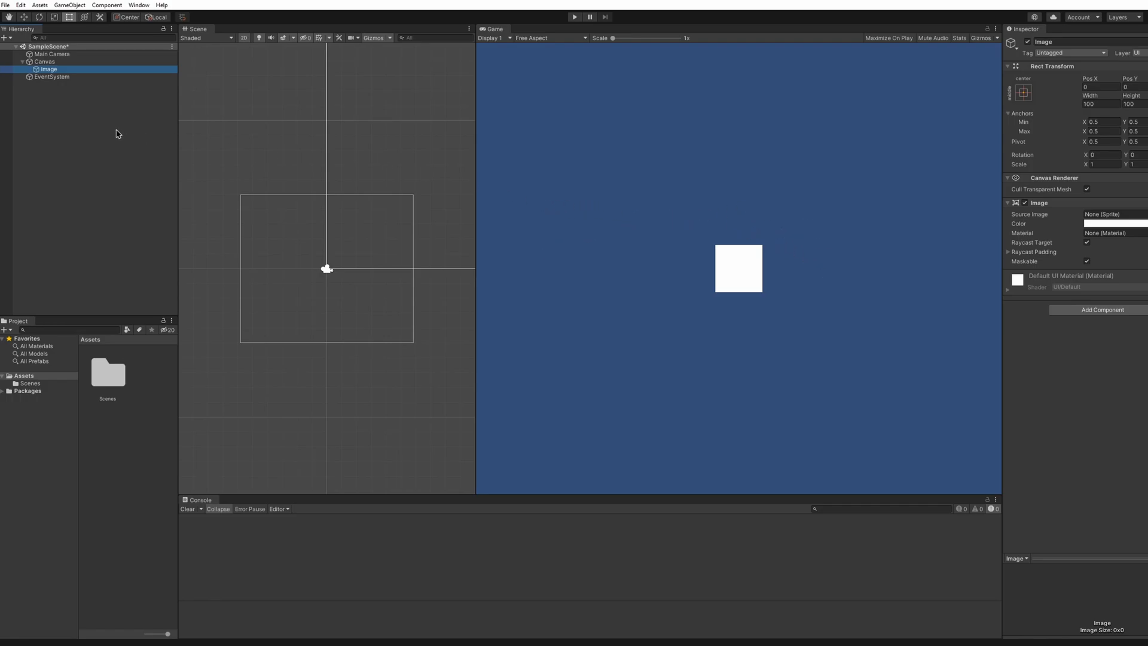
mouse_move(79, 69)
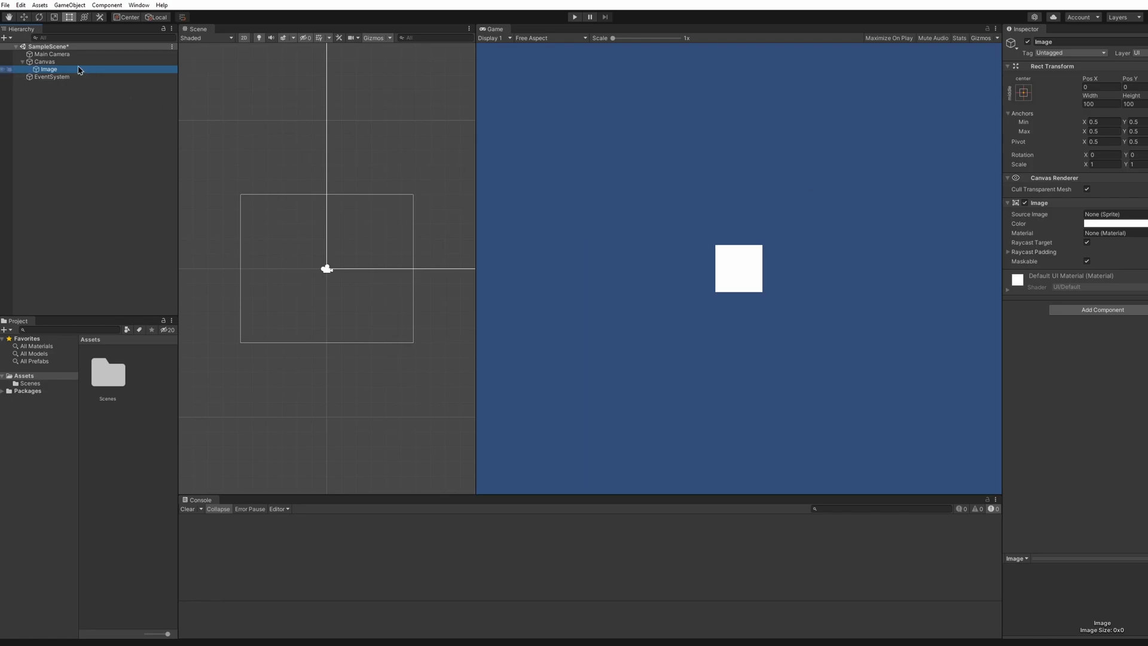
mouse_move(746, 265)
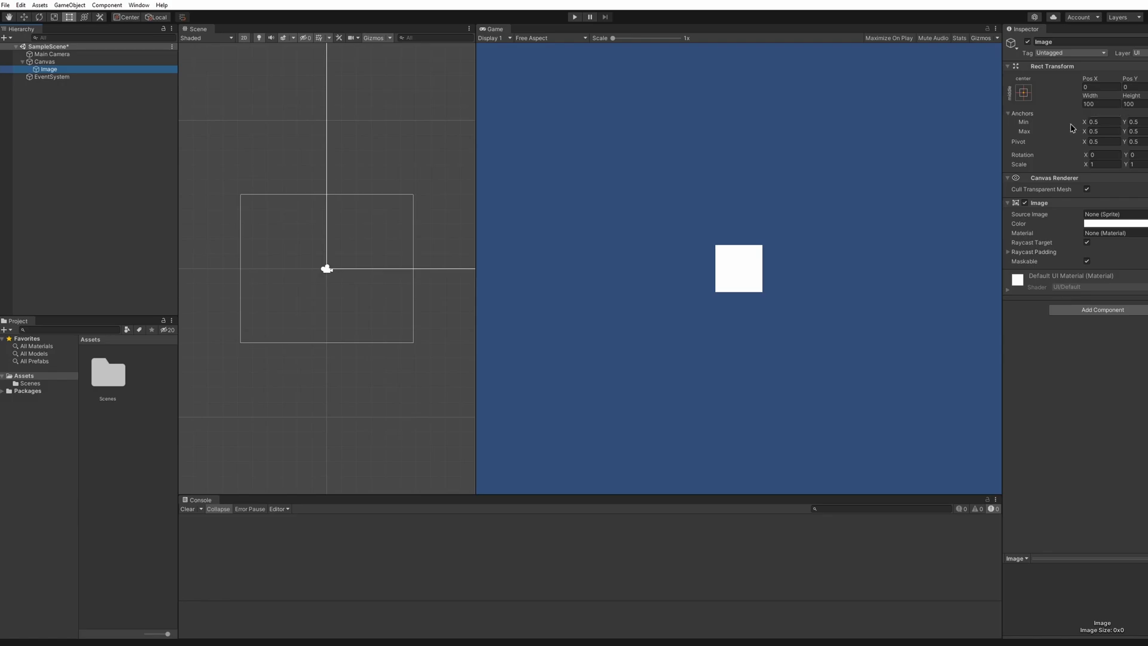
mouse_move(474, 441)
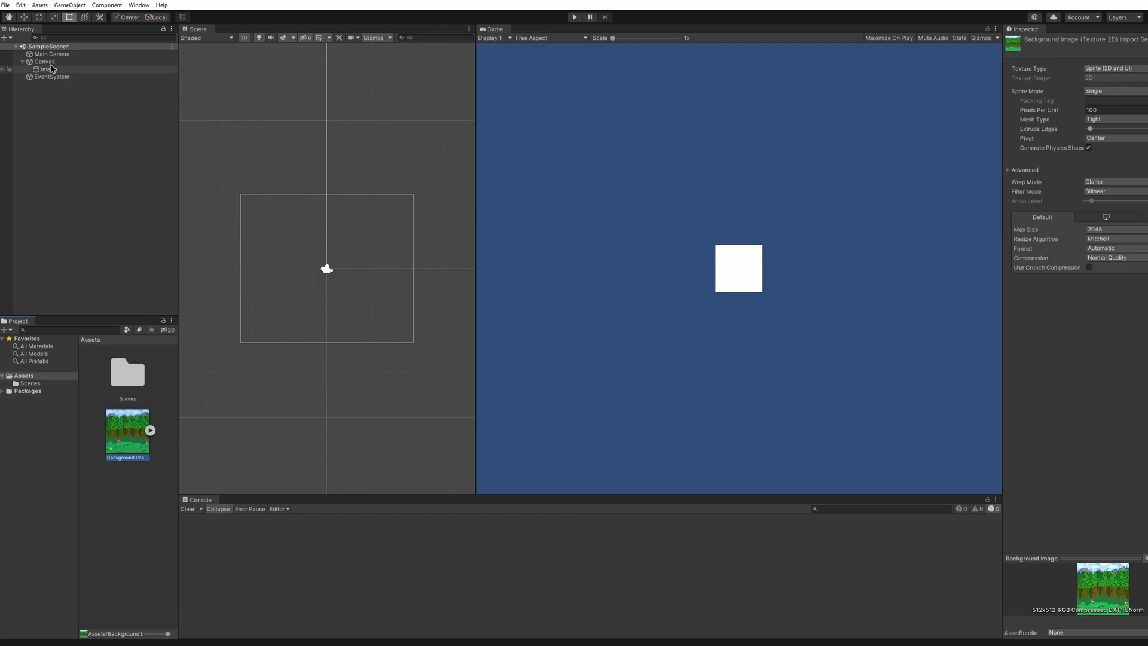
- Select the Image so the forest sprite can be assigned as its source
click(46, 70)
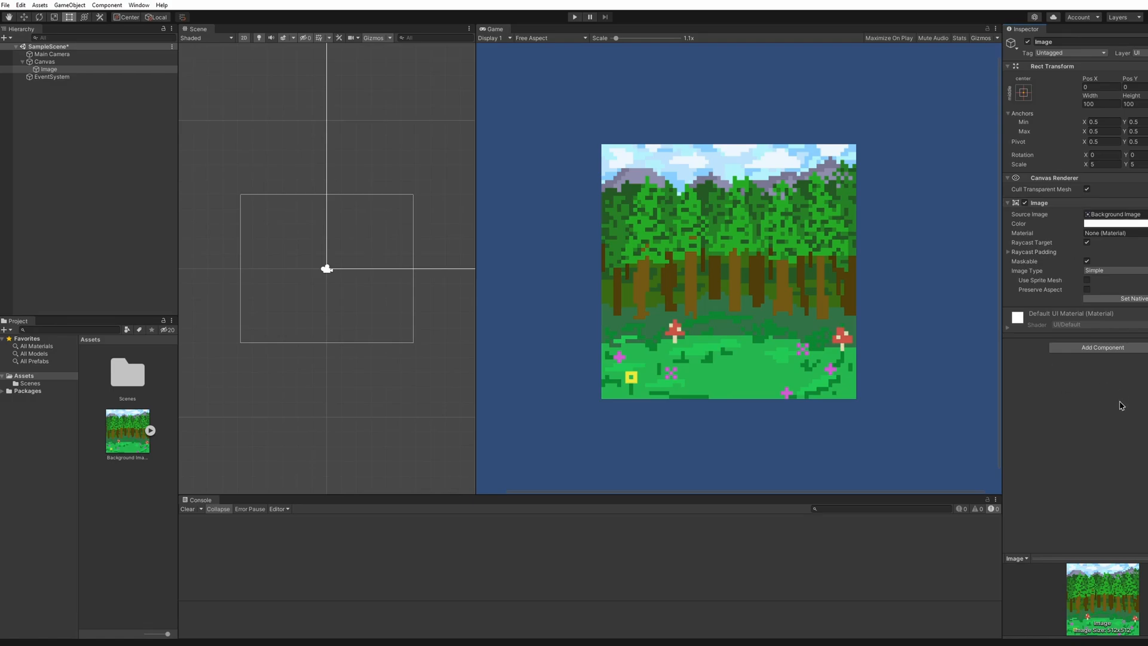
mouse_move(841, 331)
text(10)
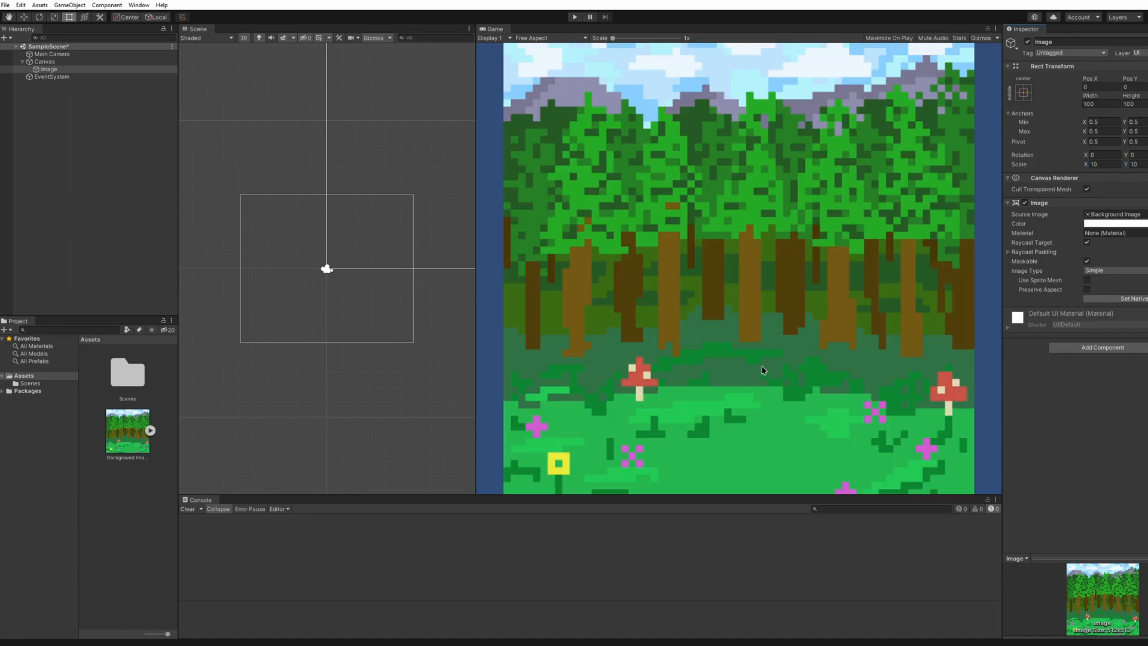
mouse_move(703, 305)
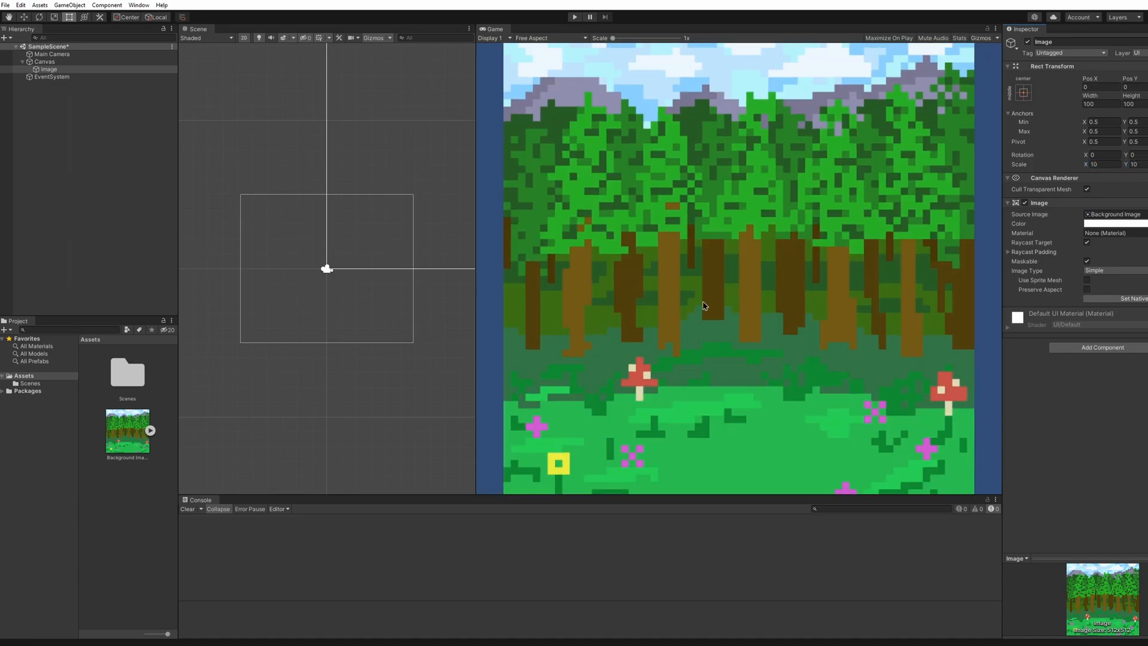
- Fix the Game preview aspect to Full HD 1920x1080
click(494, 37)
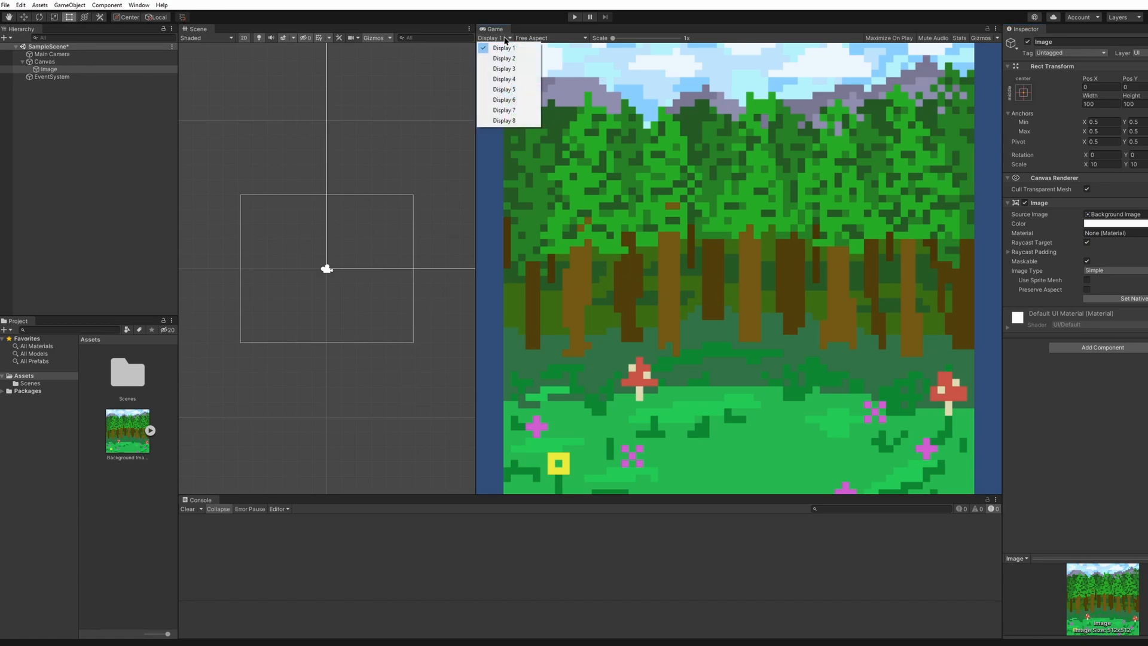
click(547, 37)
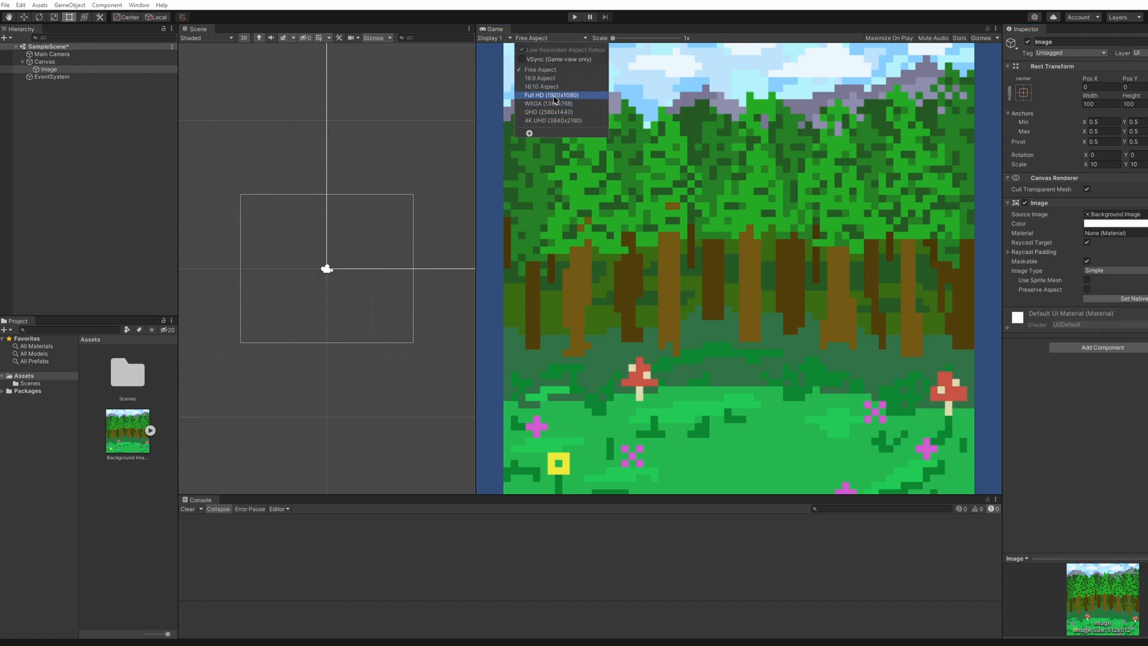
mouse_move(563, 40)
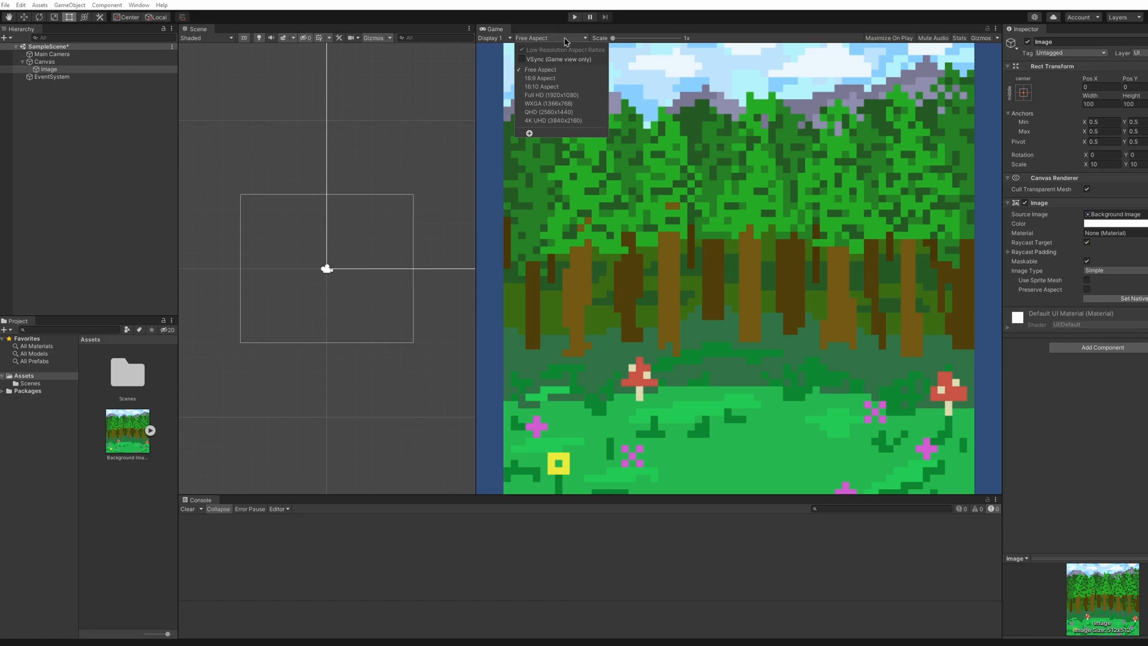
mouse_move(548, 103)
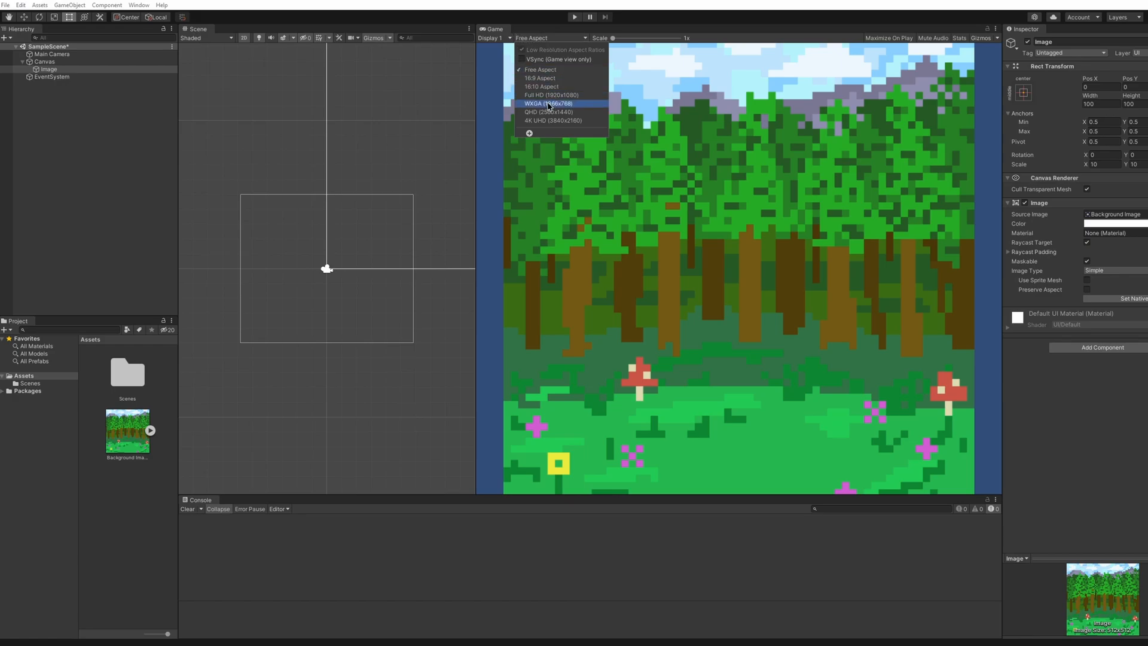
click(550, 94)
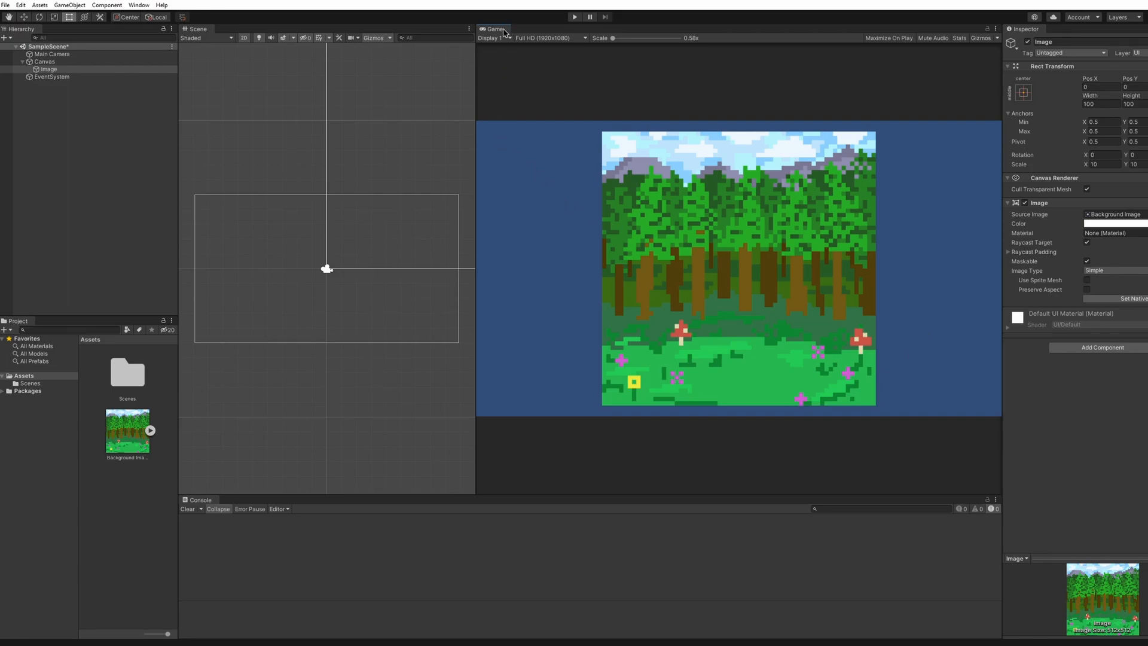
click(138, 5)
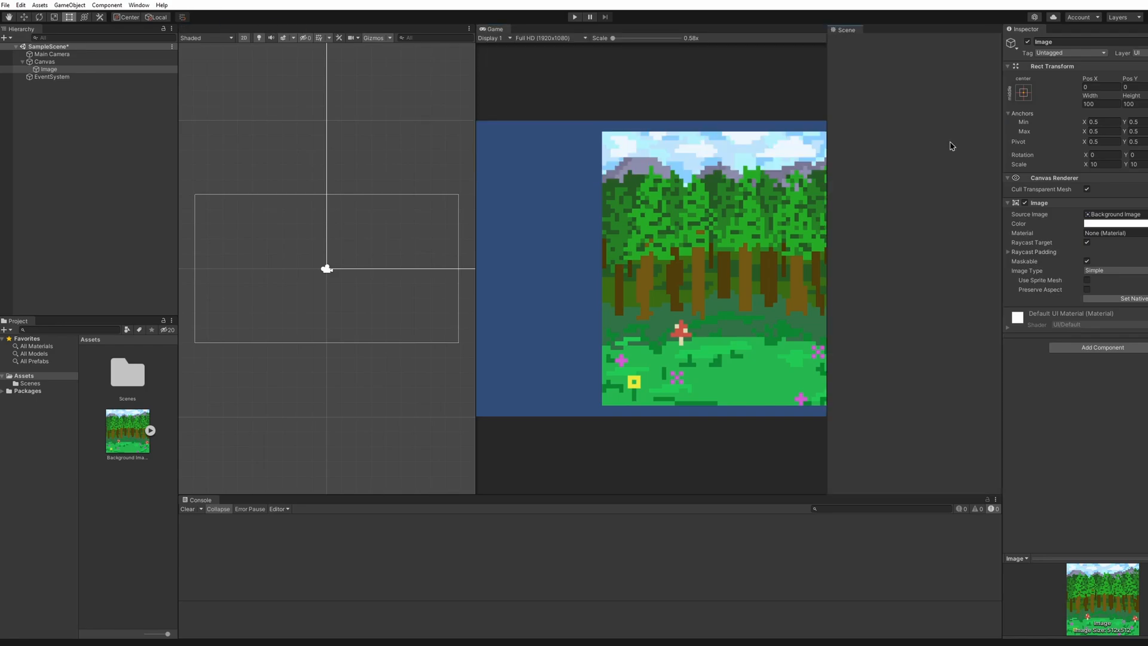
click(195, 28)
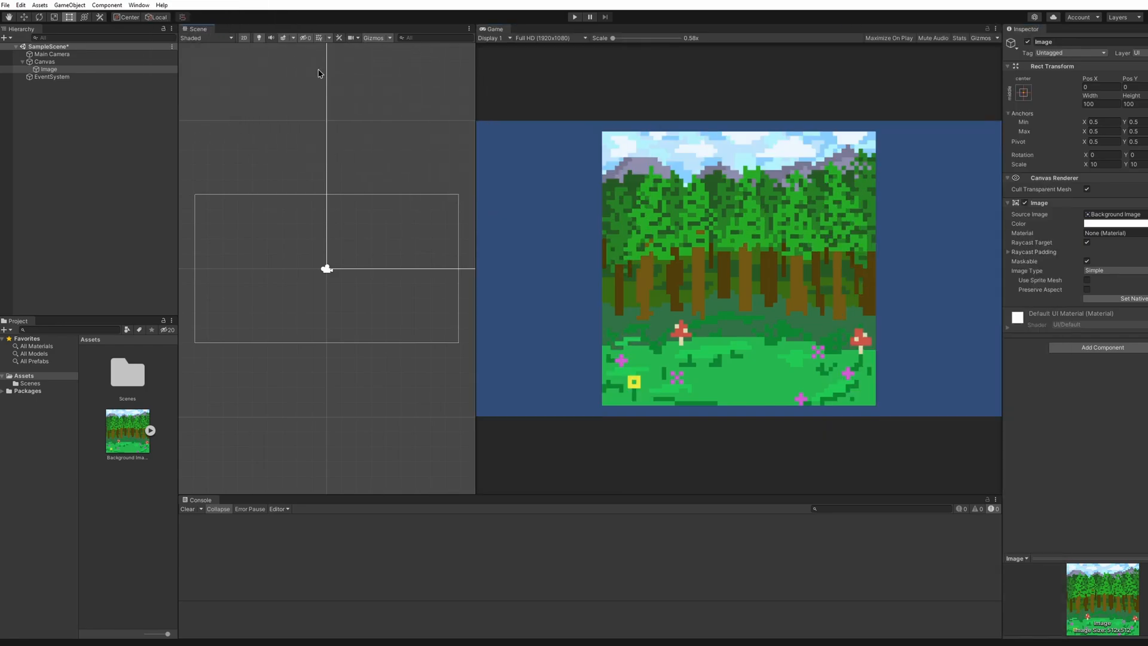
mouse_move(848, 249)
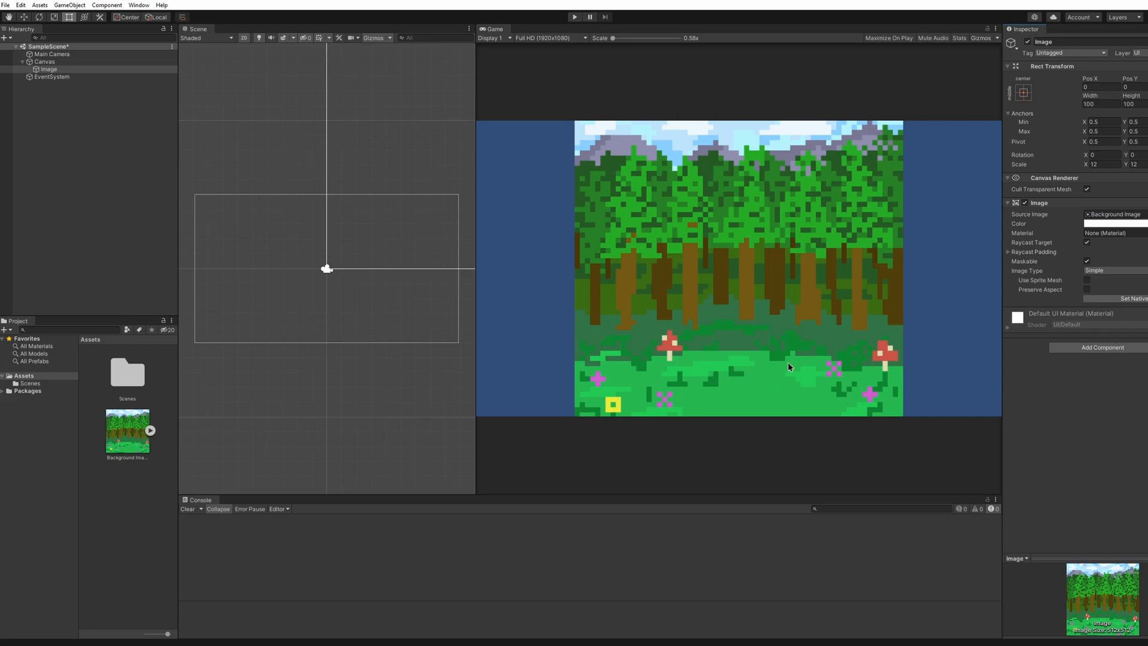
mouse_move(898, 290)
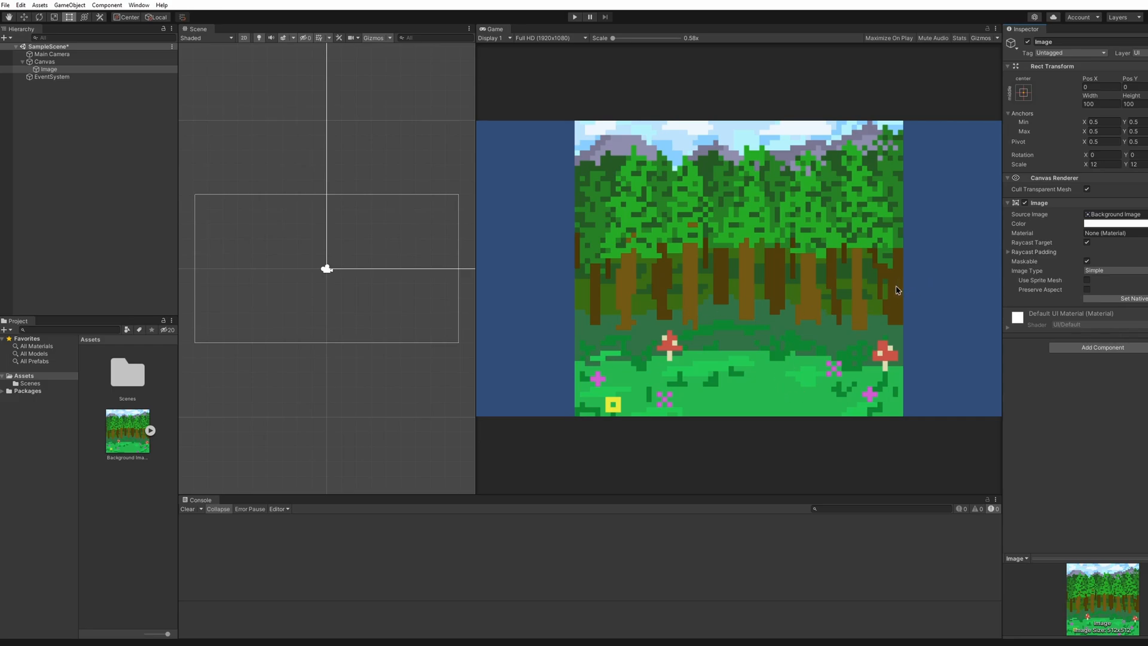
mouse_move(1087, 205)
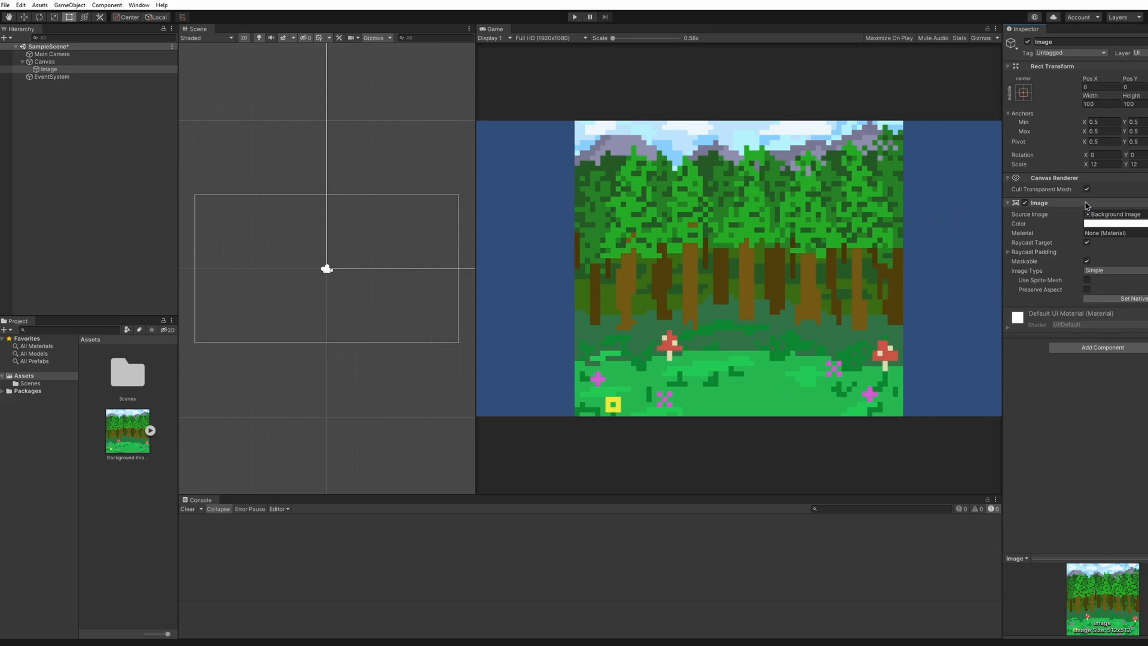
mouse_move(810, 318)
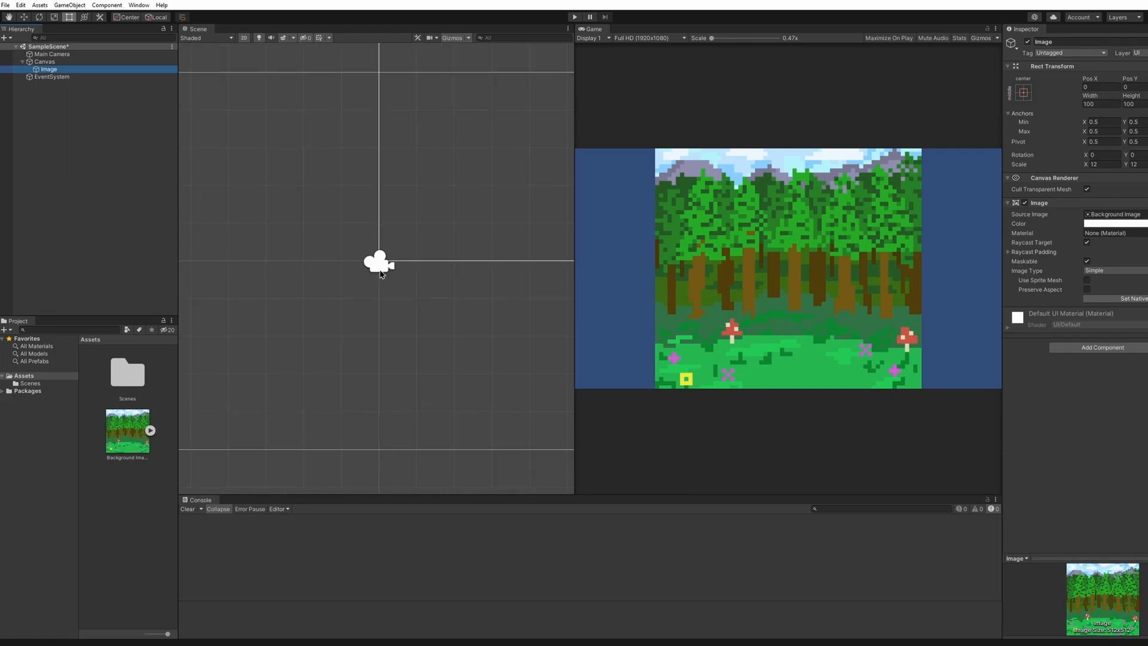
mouse_move(1104, 267)
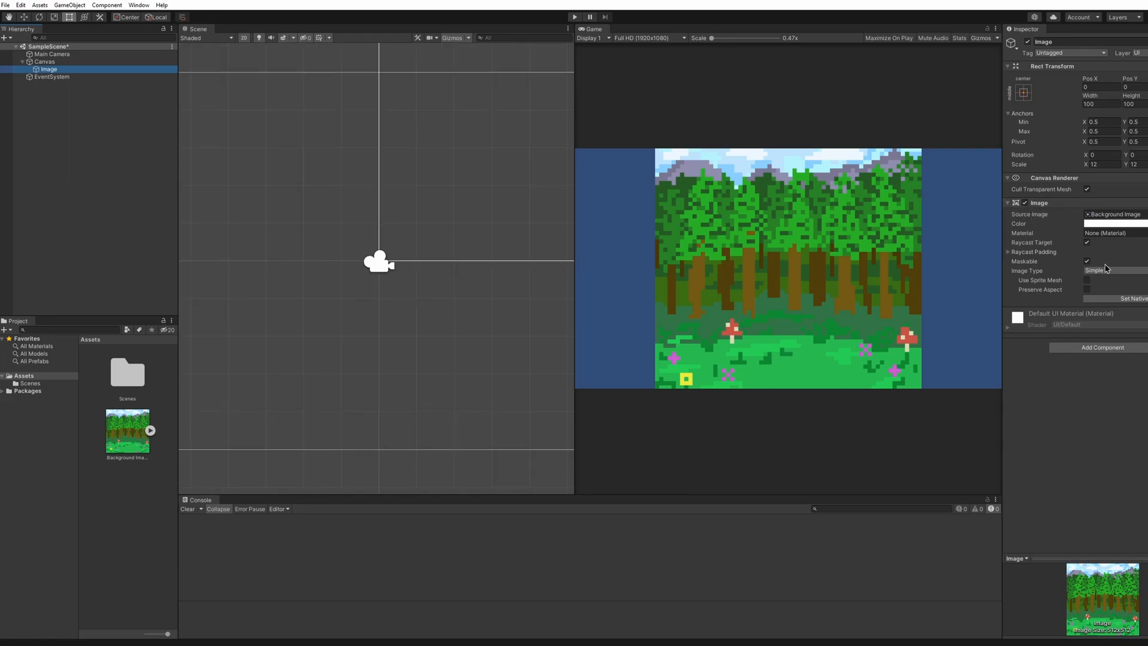
mouse_move(620, 312)
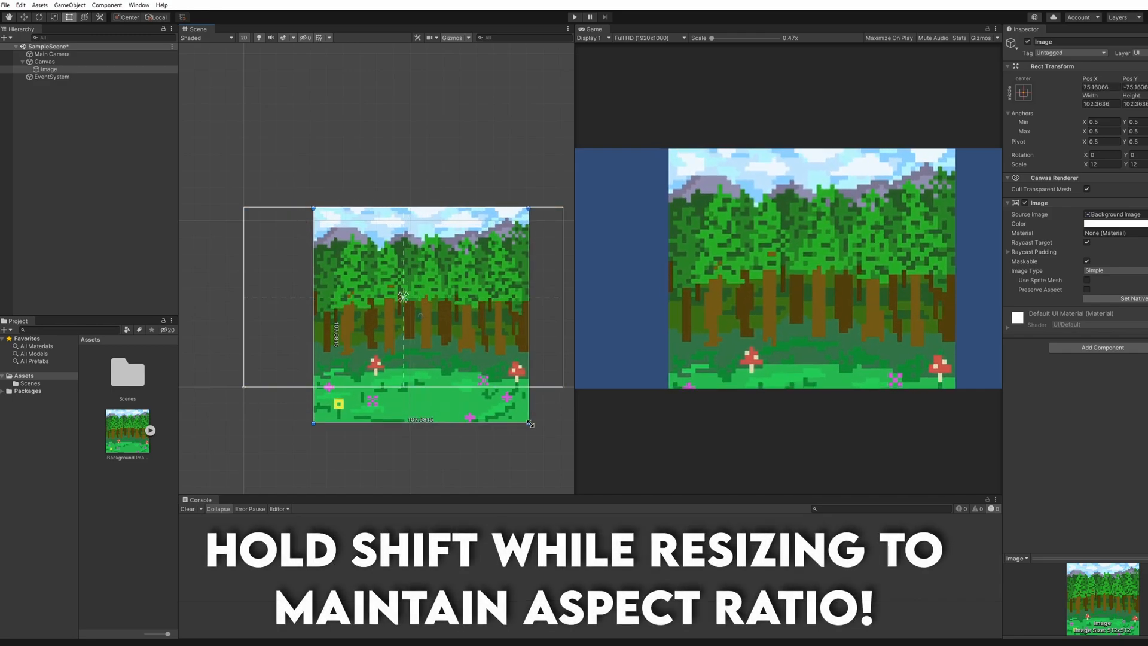
- Enlarge the Image rectangle proportionally with a Shift-drag on its corner handle
drag(313, 208, 300, 198)
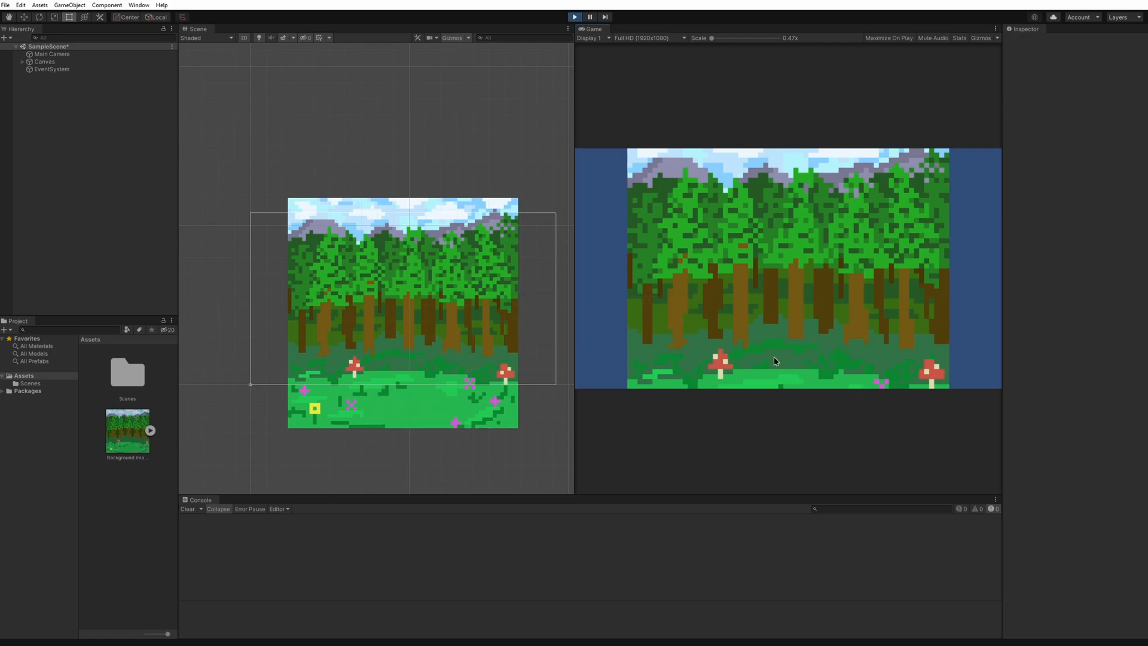
- Maximize the Game view to check the forest background at full size
click(888, 37)
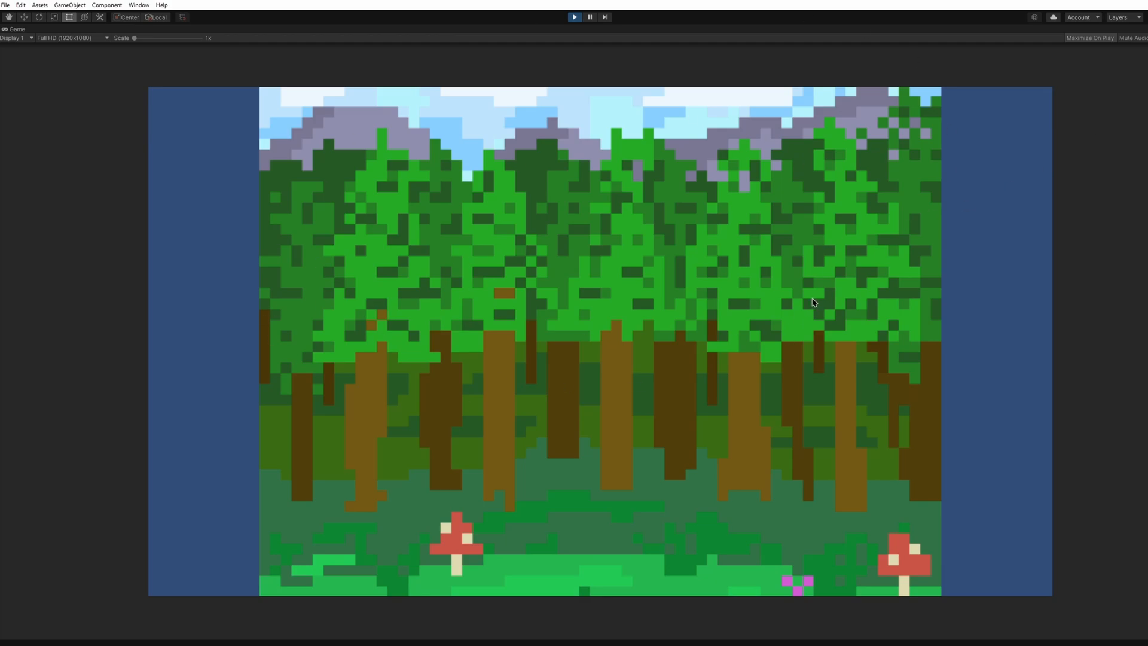
mouse_move(1115, 360)
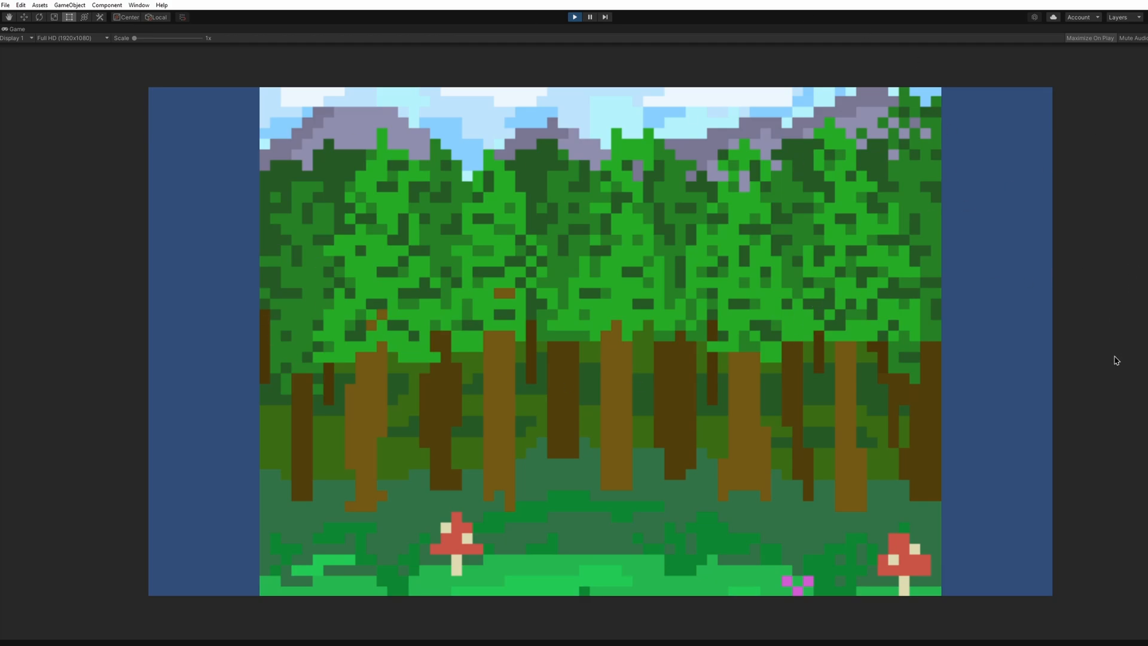
mouse_move(787, 594)
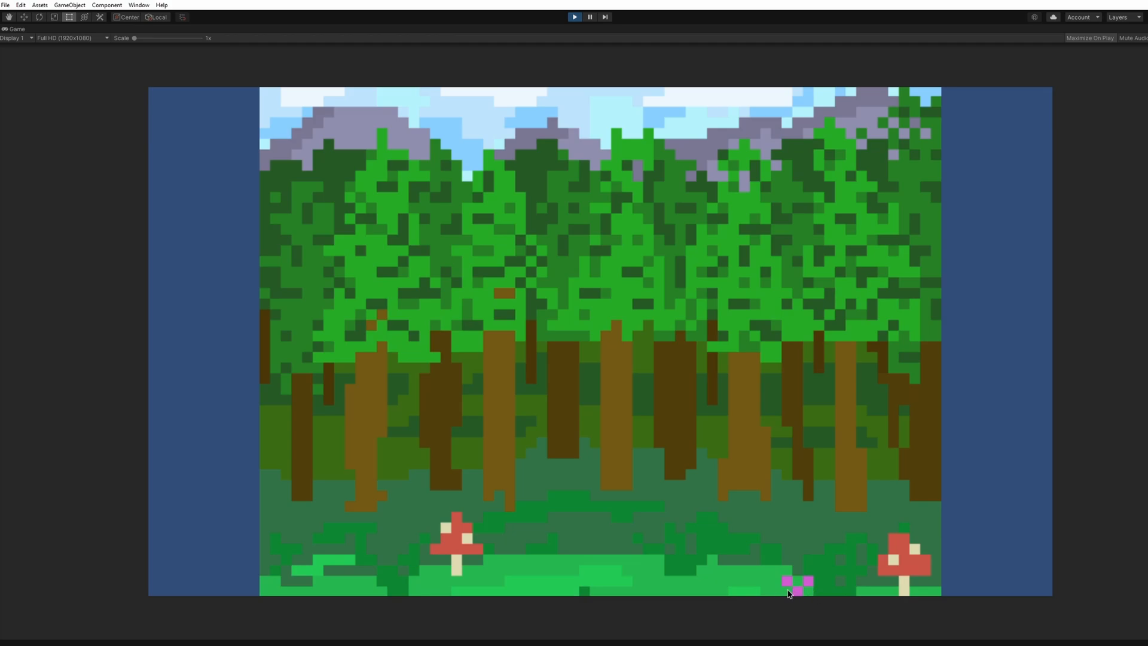
mouse_move(697, 292)
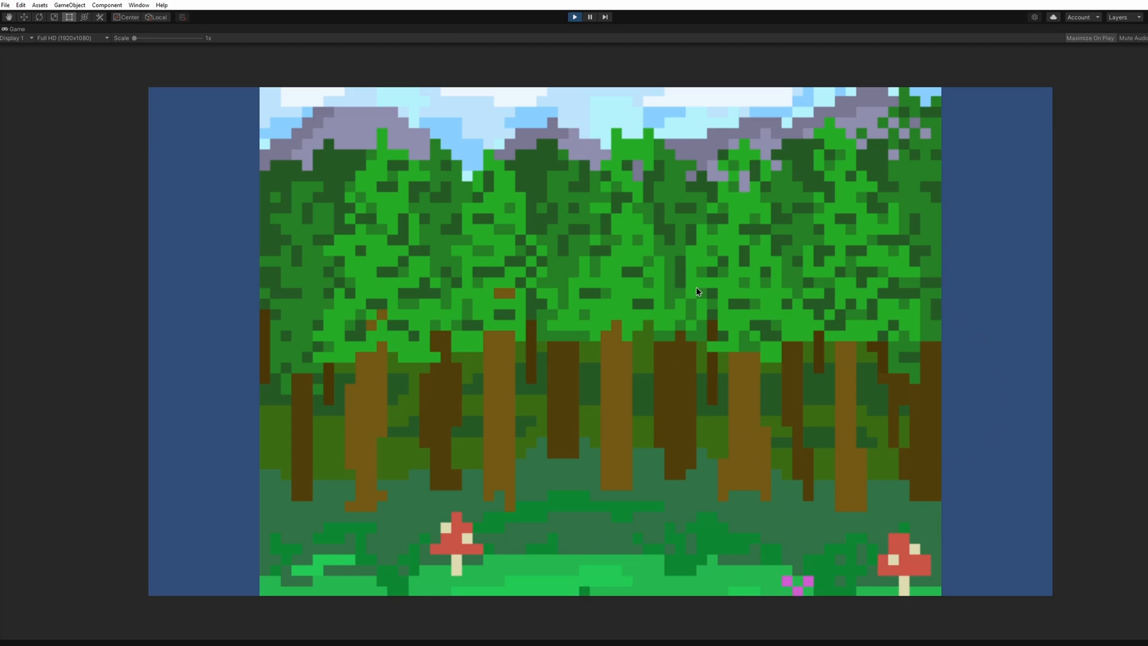
mouse_move(1095, 357)
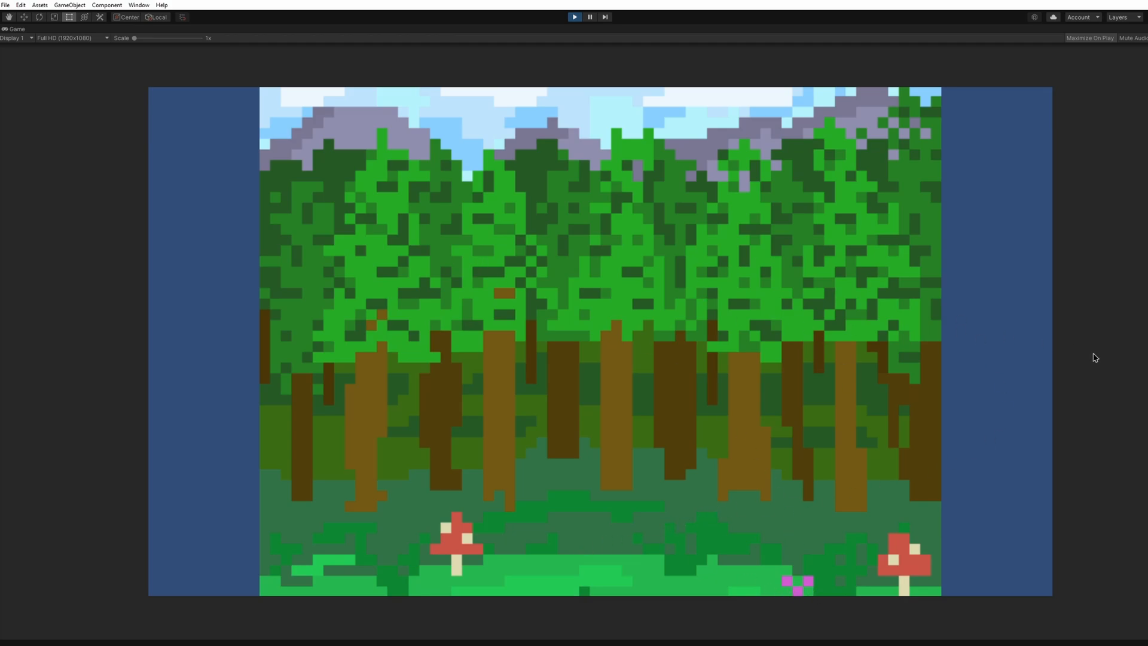
mouse_move(675, 451)
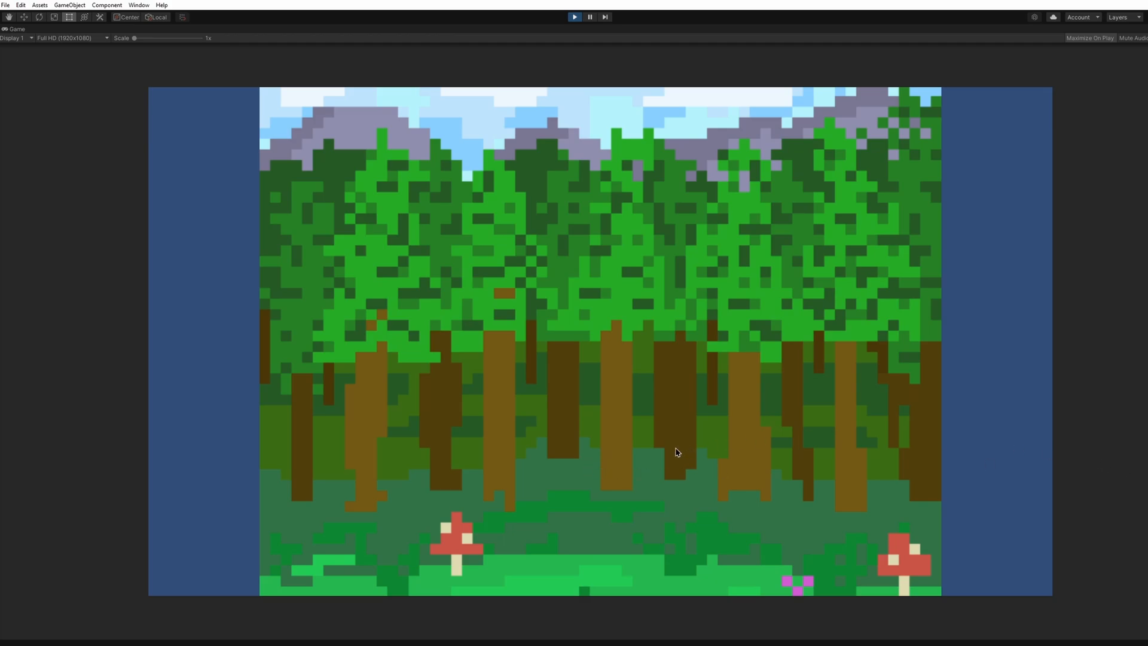
mouse_move(592, 494)
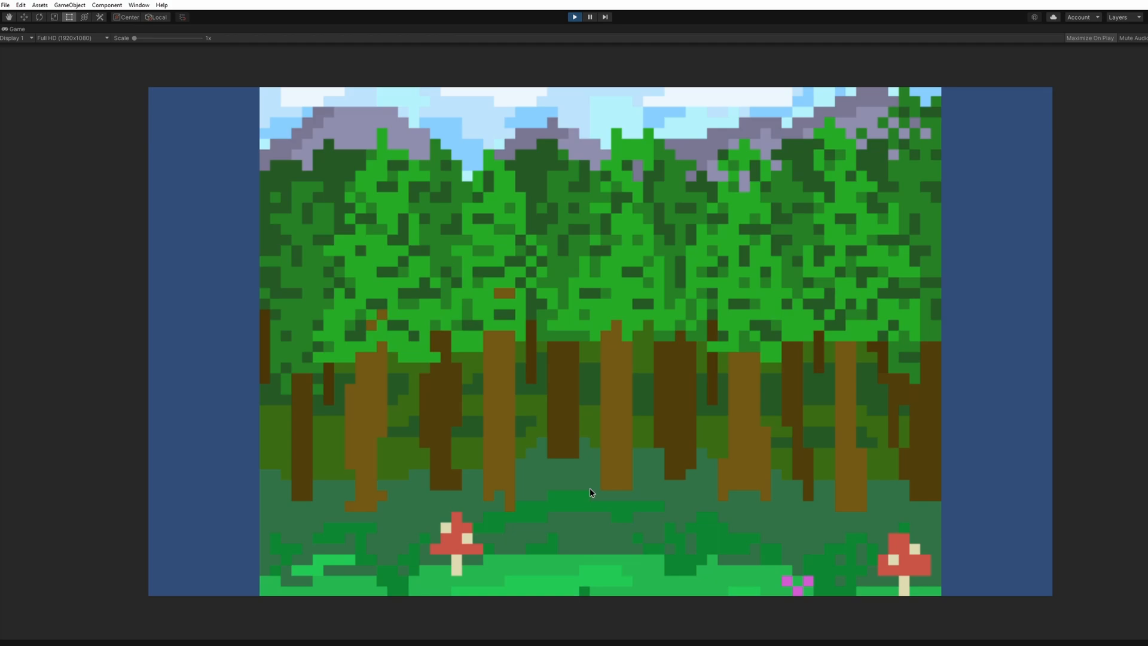
mouse_move(645, 492)
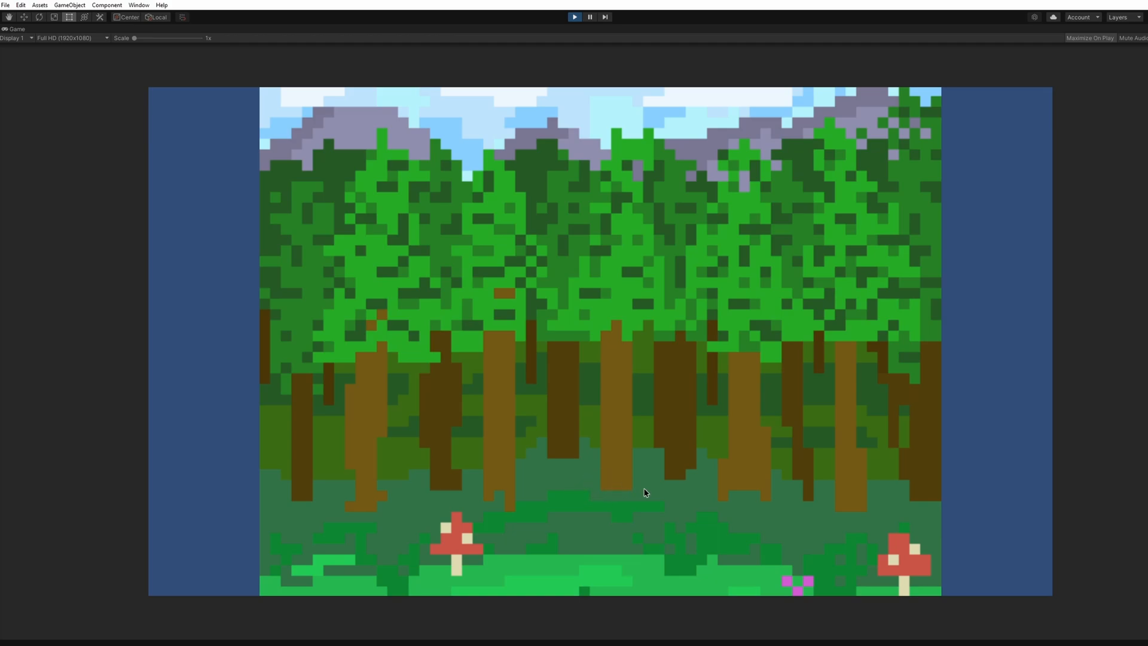
mouse_move(614, 34)
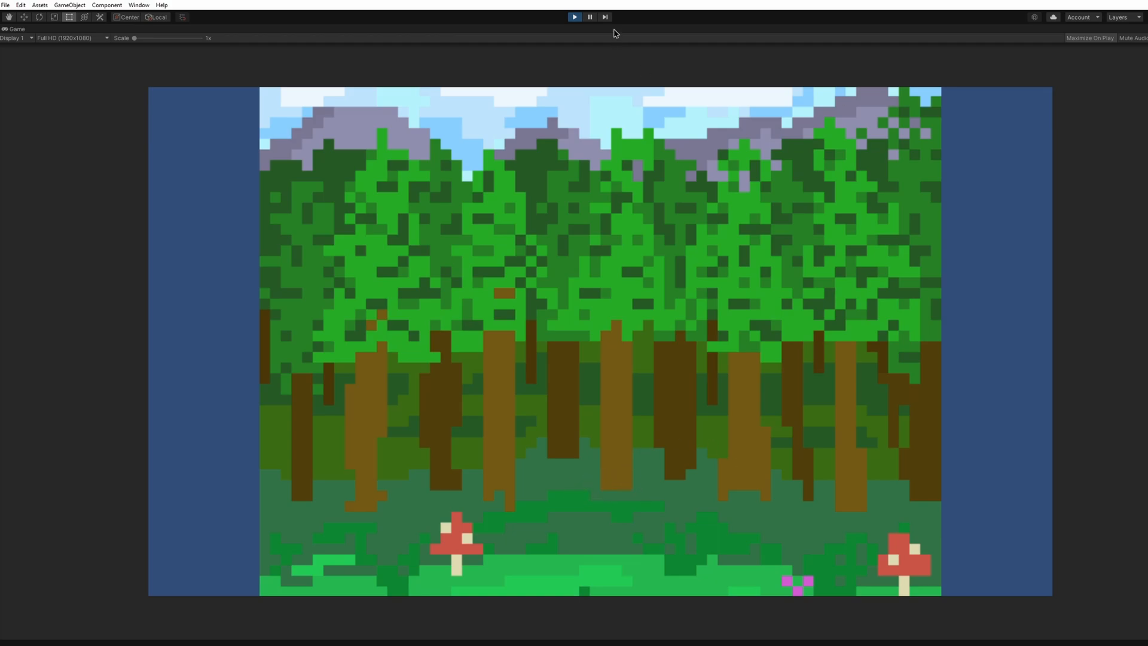
- Restore the Game view to the docked layout beside the Scene view
click(574, 17)
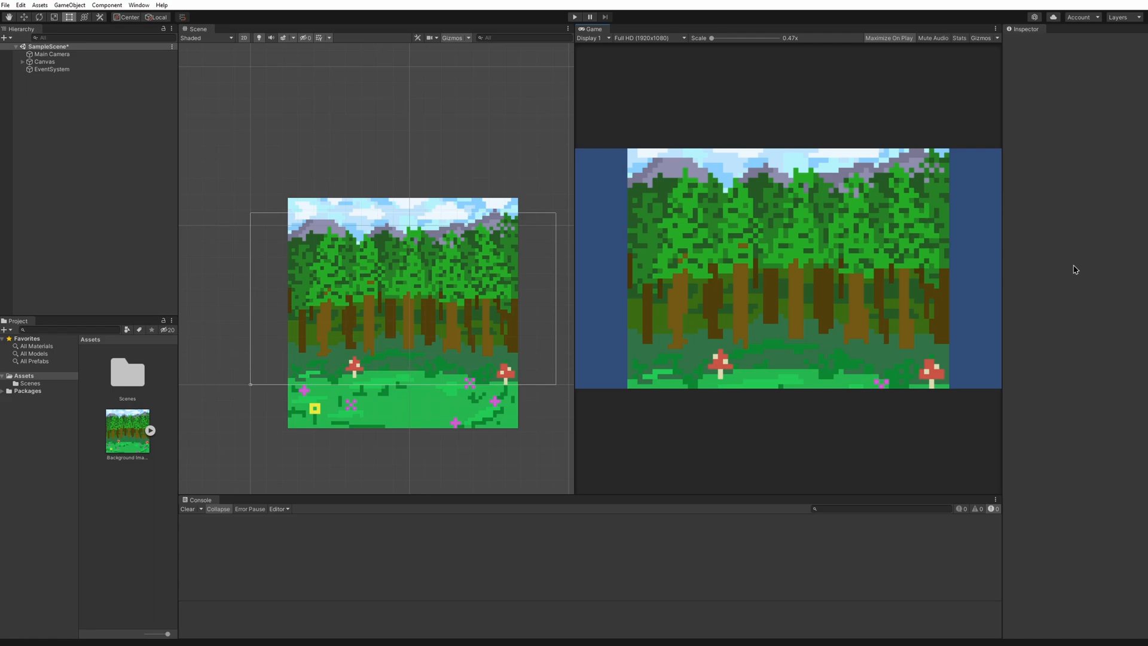
mouse_move(1064, 244)
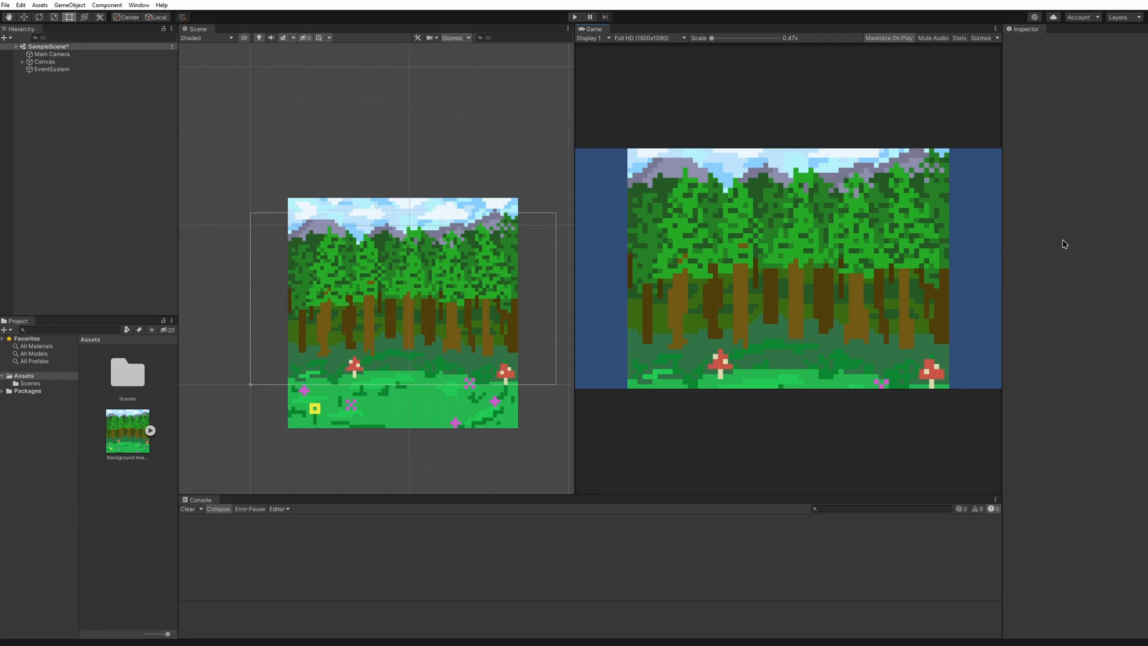
mouse_move(899, 282)
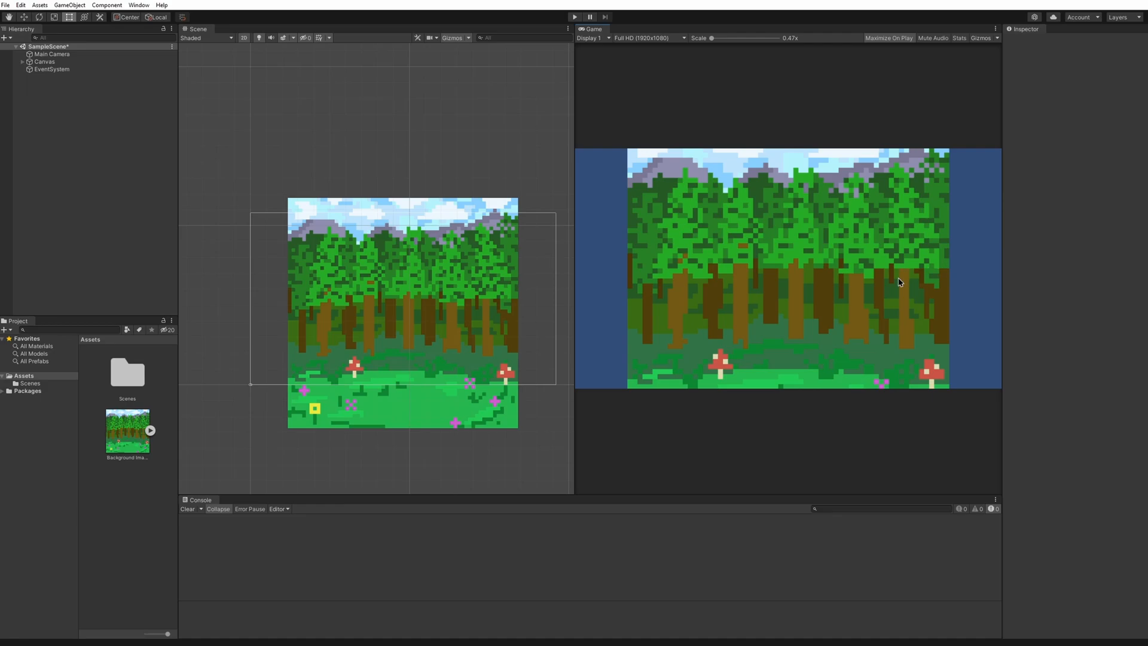
mouse_move(1019, 286)
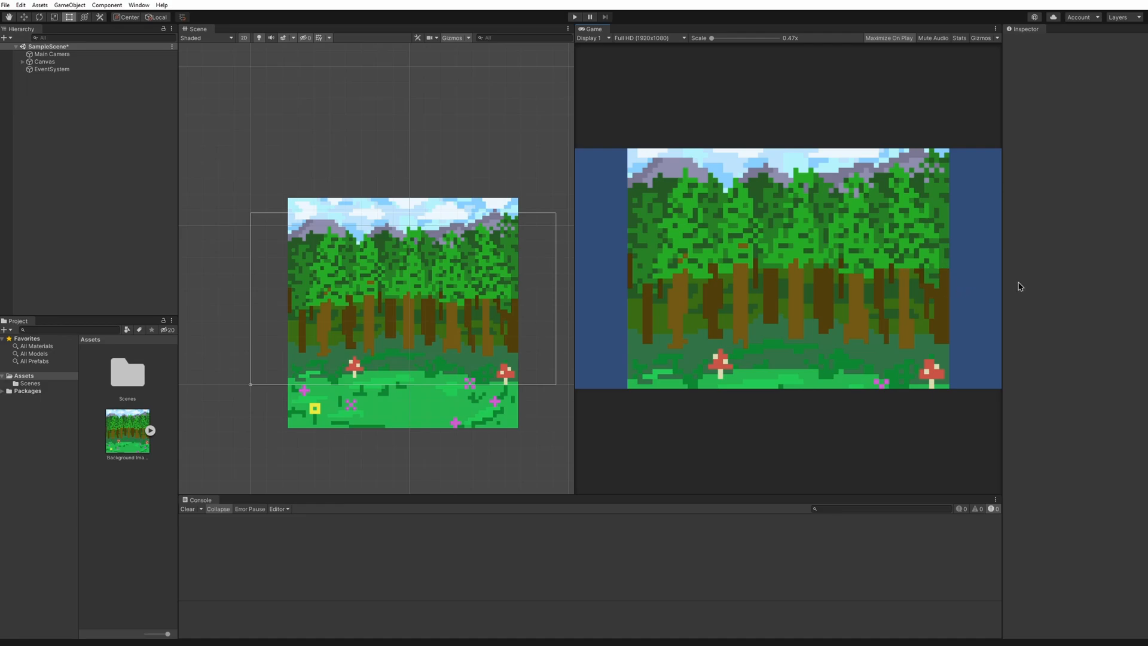